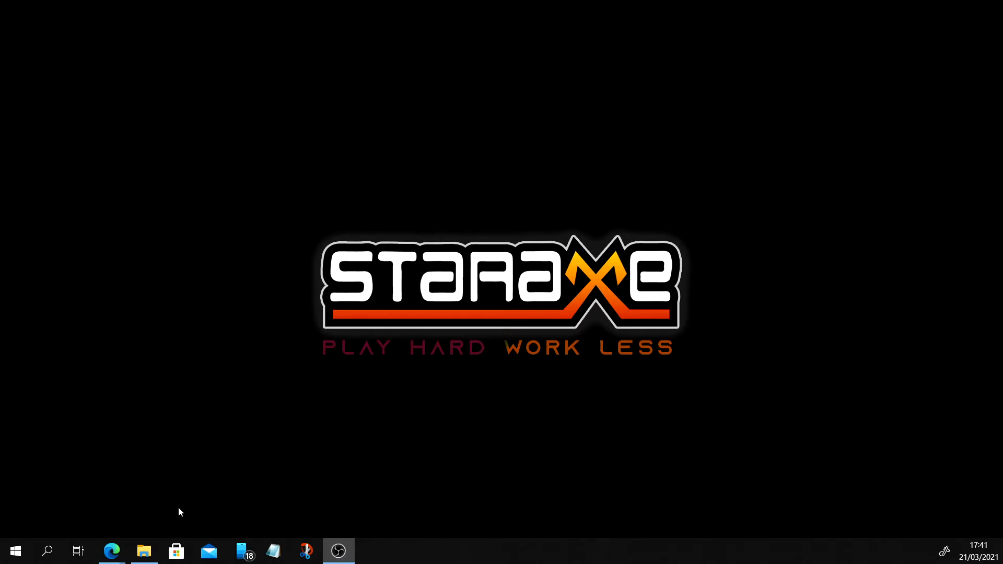
pyautogui.moveTo(287, 437)
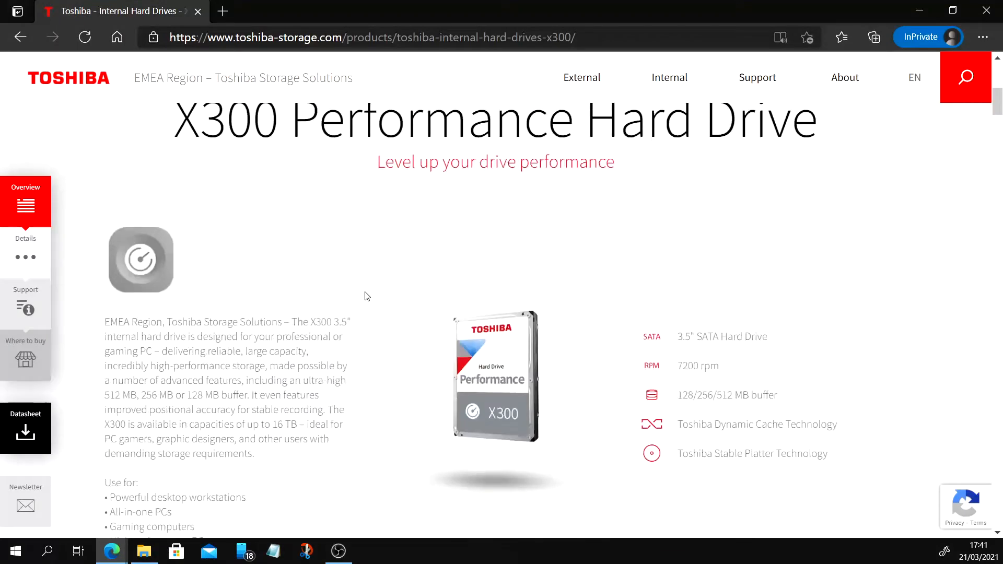
# Scroll through the Toshiba X300 product page from the overview to the Powerful Performance section
pyautogui.scroll(3)
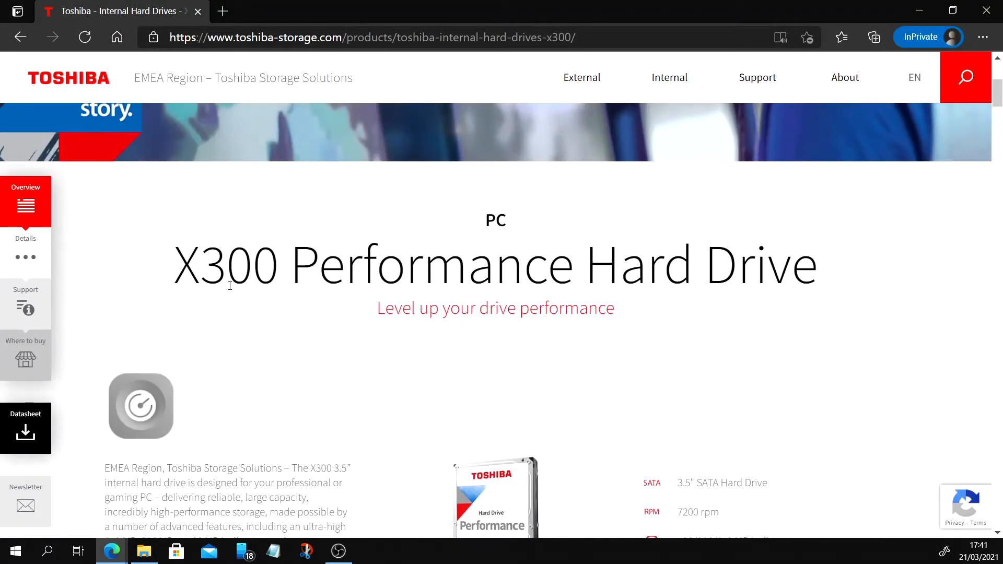
pyautogui.moveTo(609, 282)
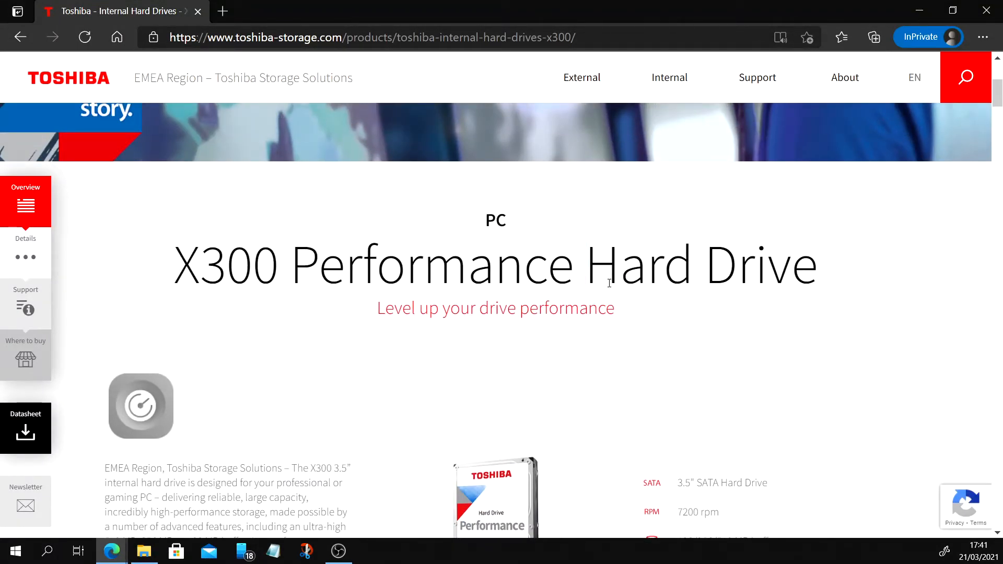
pyautogui.scroll(-3)
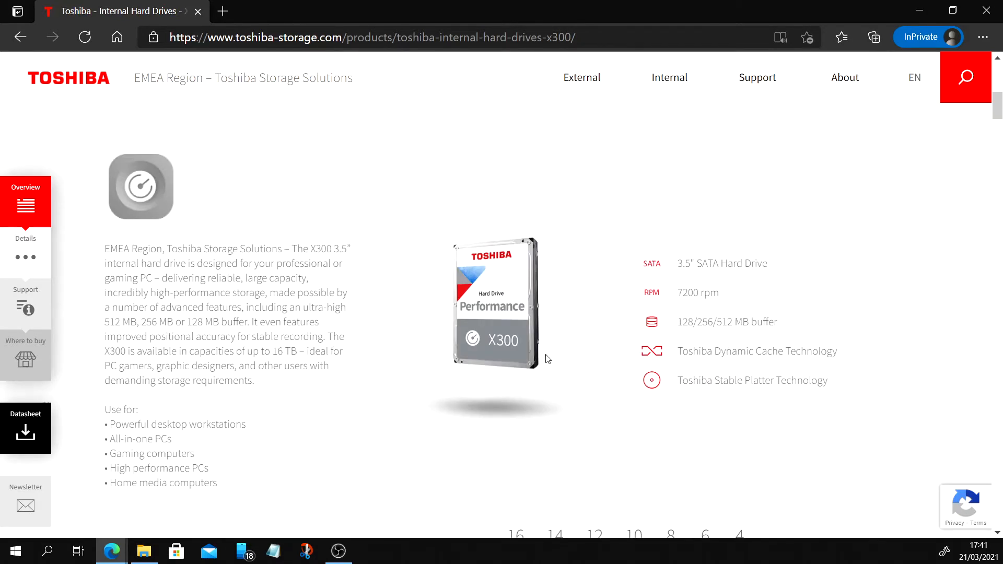
pyautogui.moveTo(791, 293)
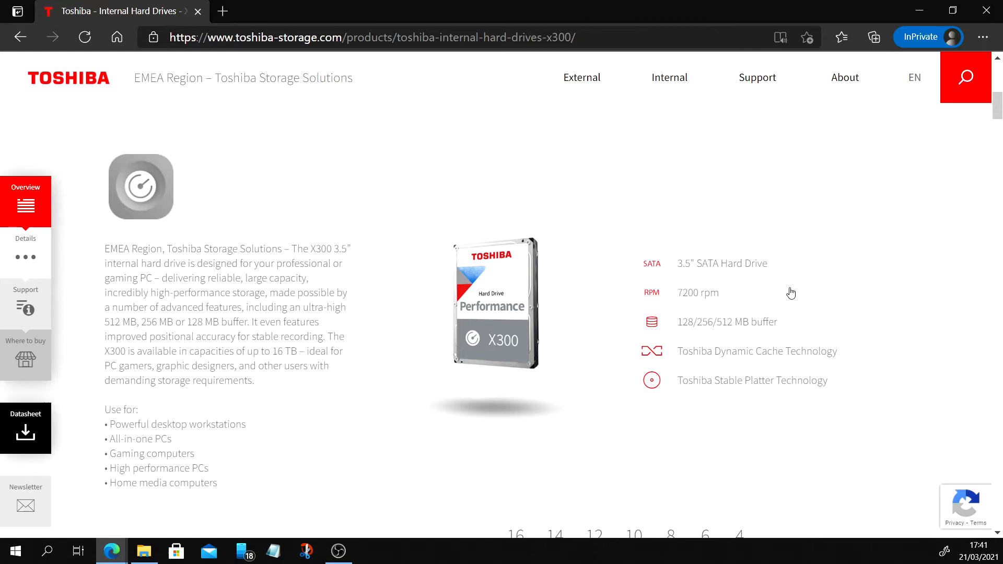
pyautogui.moveTo(758, 321)
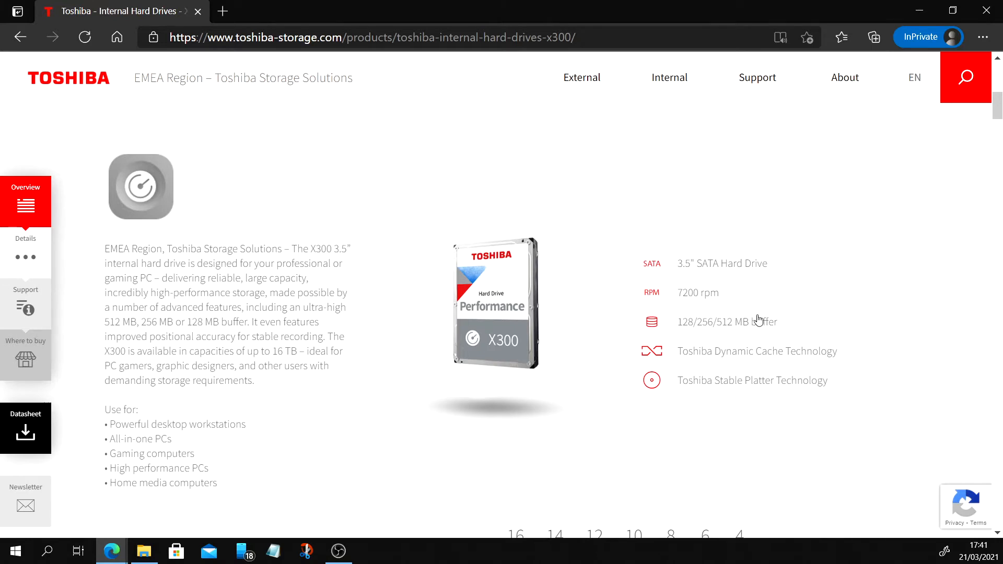
pyautogui.moveTo(729, 309)
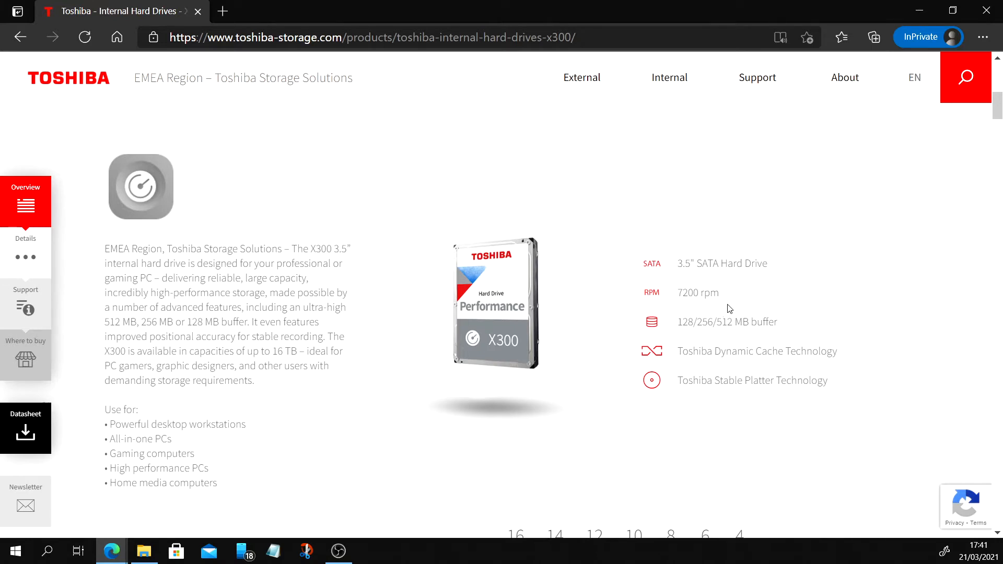
pyautogui.moveTo(696, 337)
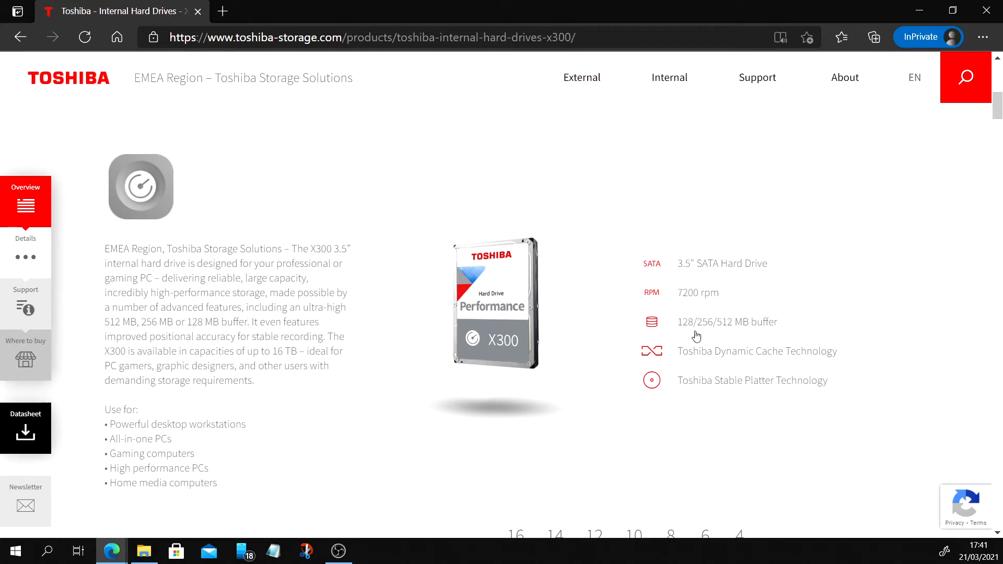
pyautogui.moveTo(248, 387)
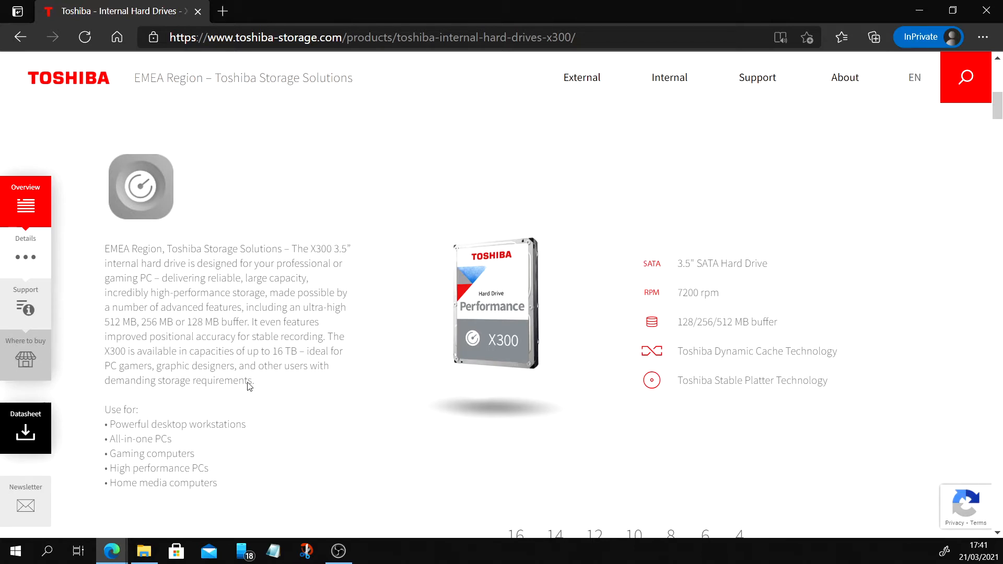
pyautogui.scroll(-3)
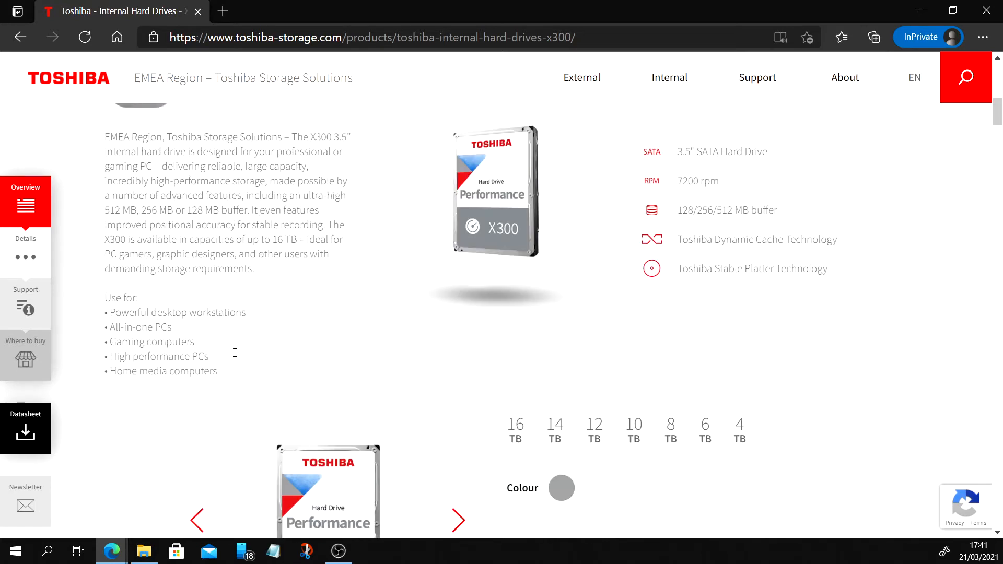
pyautogui.scroll(-3)
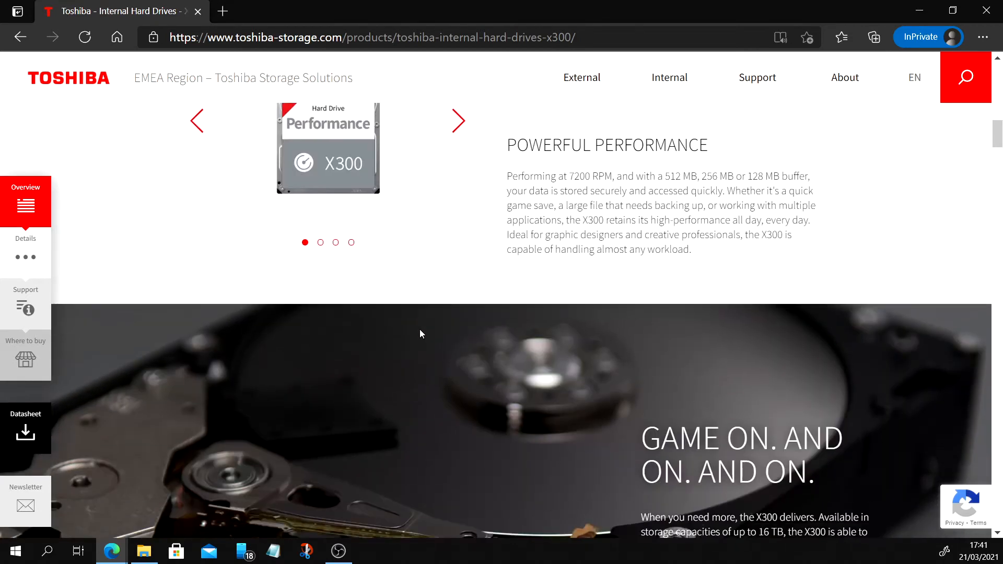
pyautogui.moveTo(301, 493)
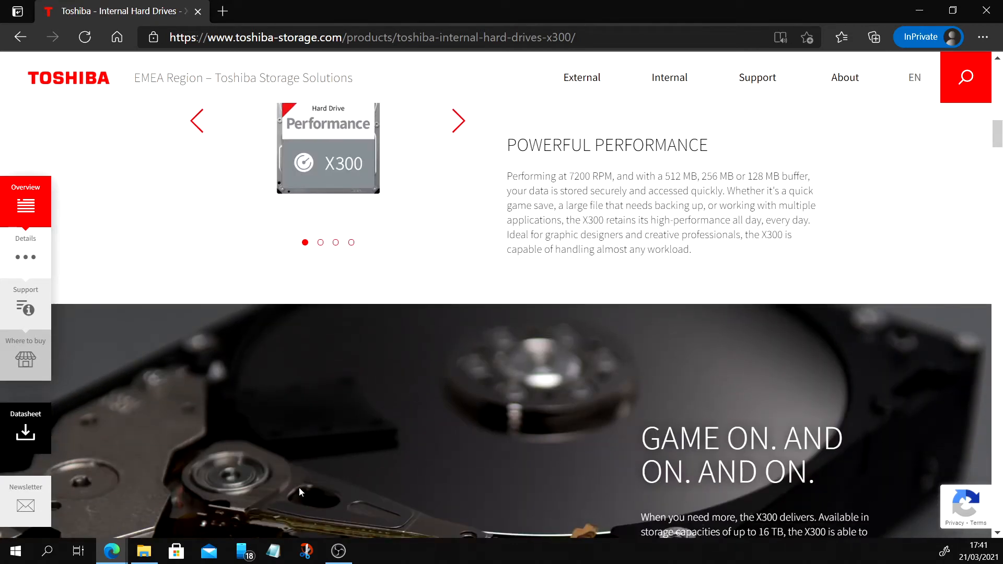
# Check This PC lists only Local Disk (C:) and CD Drive (D:), then minimise it
pyautogui.click(144, 552)
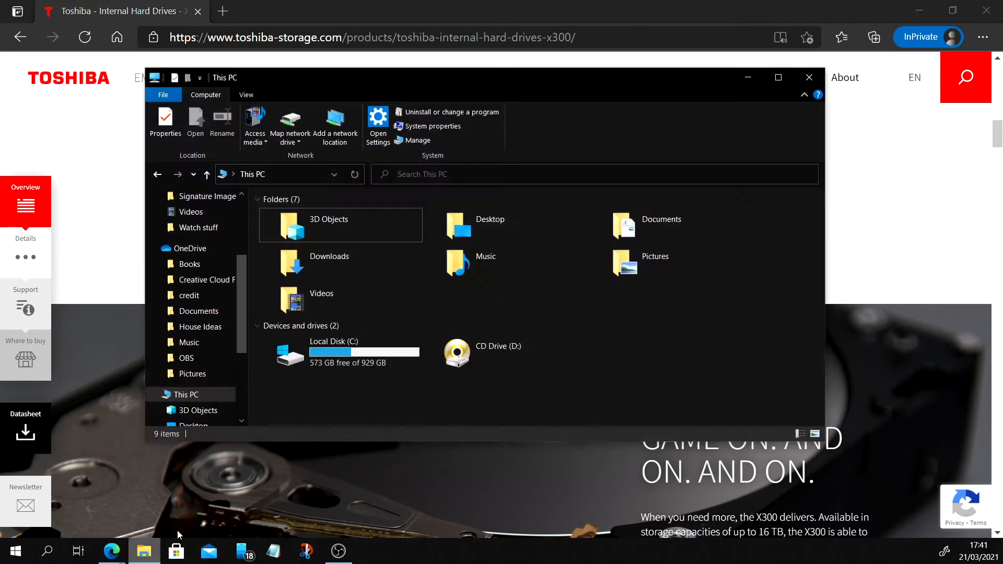
pyautogui.moveTo(581, 393)
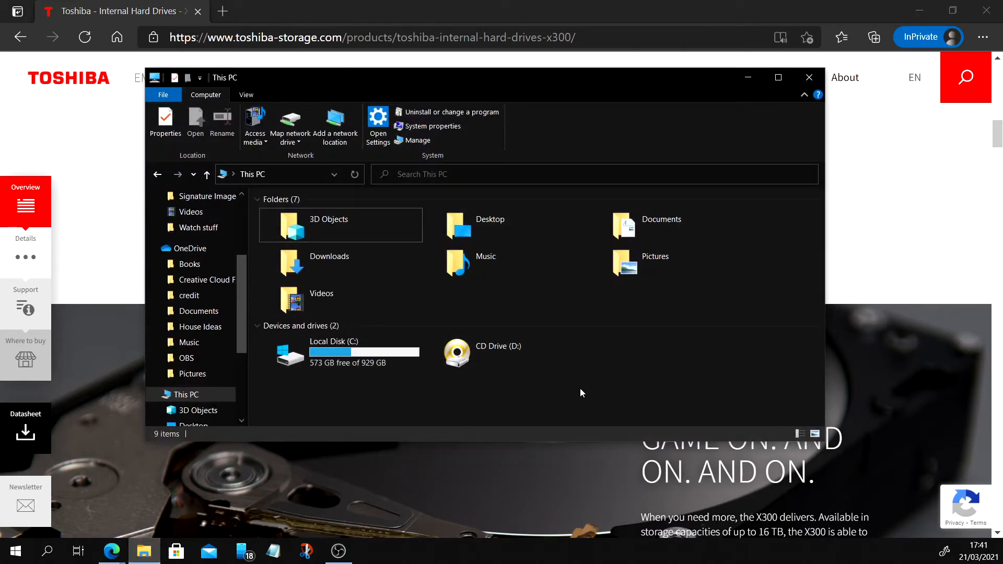
pyautogui.moveTo(645, 344)
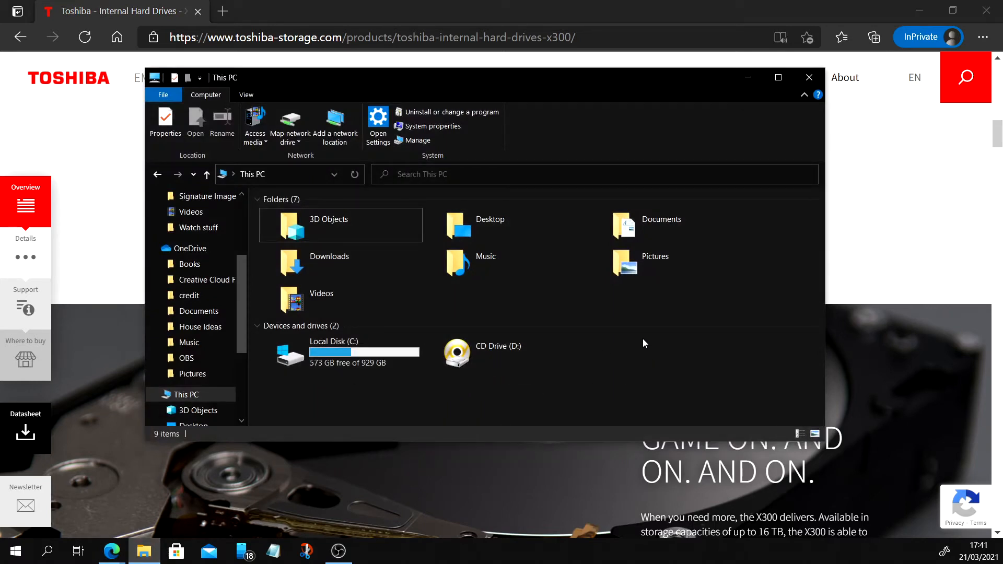
pyautogui.click(333, 351)
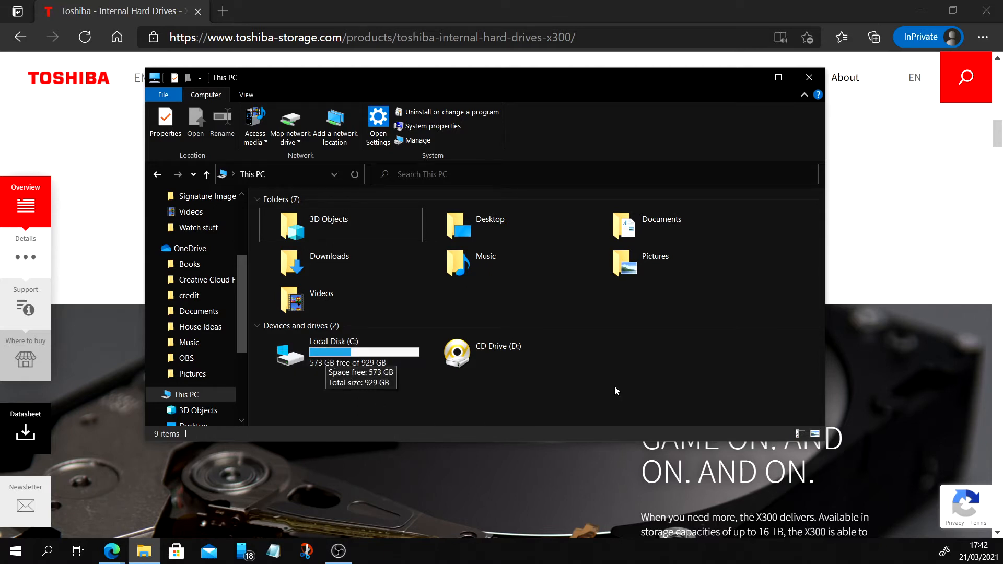
pyautogui.moveTo(528, 384)
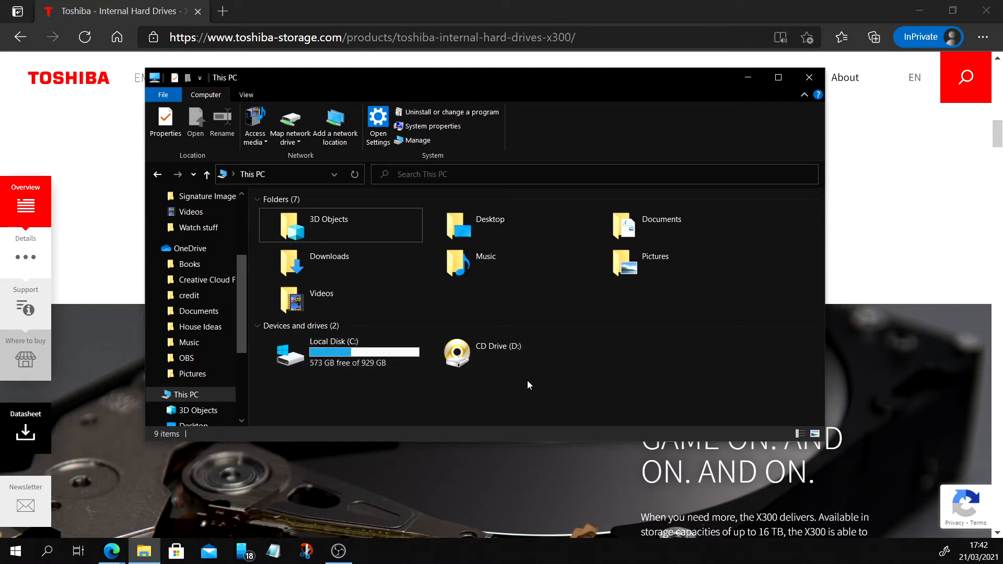
pyautogui.moveTo(653, 364)
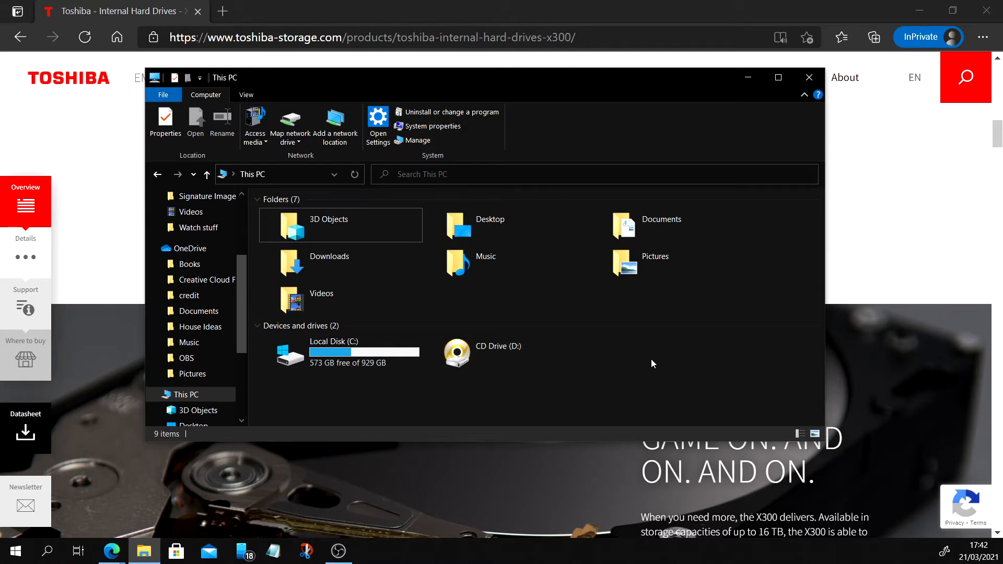
pyautogui.moveTo(747, 77)
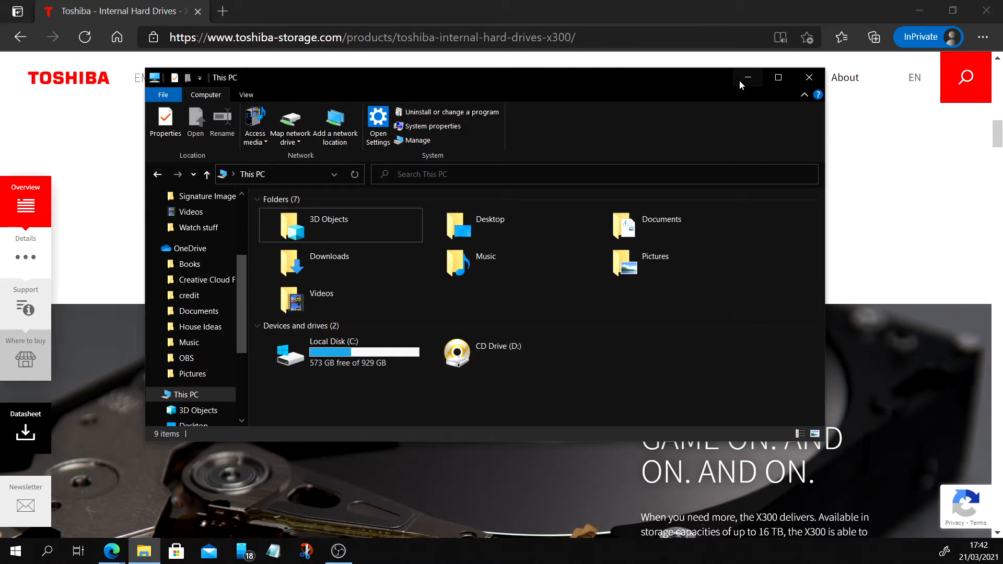
pyautogui.moveTo(747, 78)
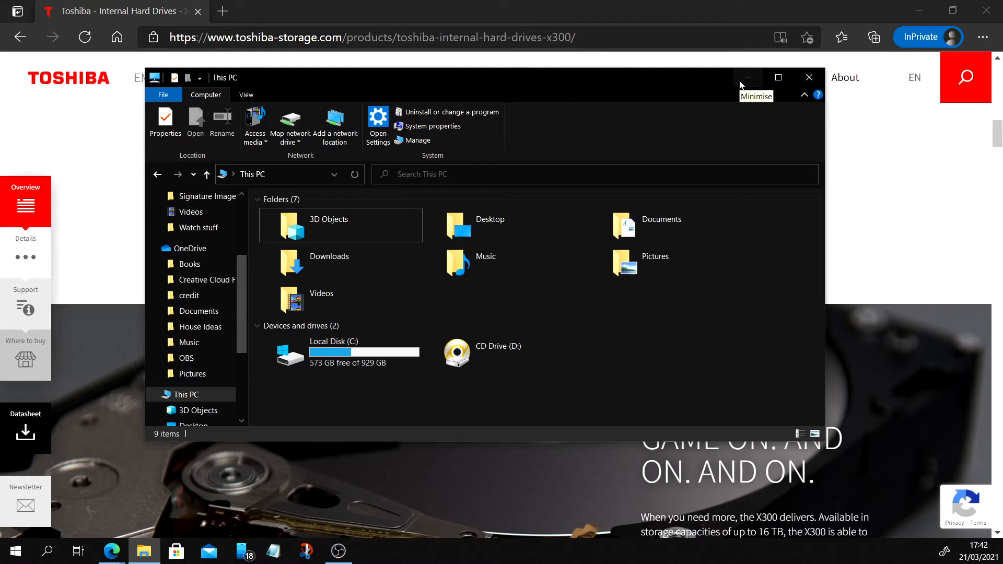
pyautogui.click(746, 77)
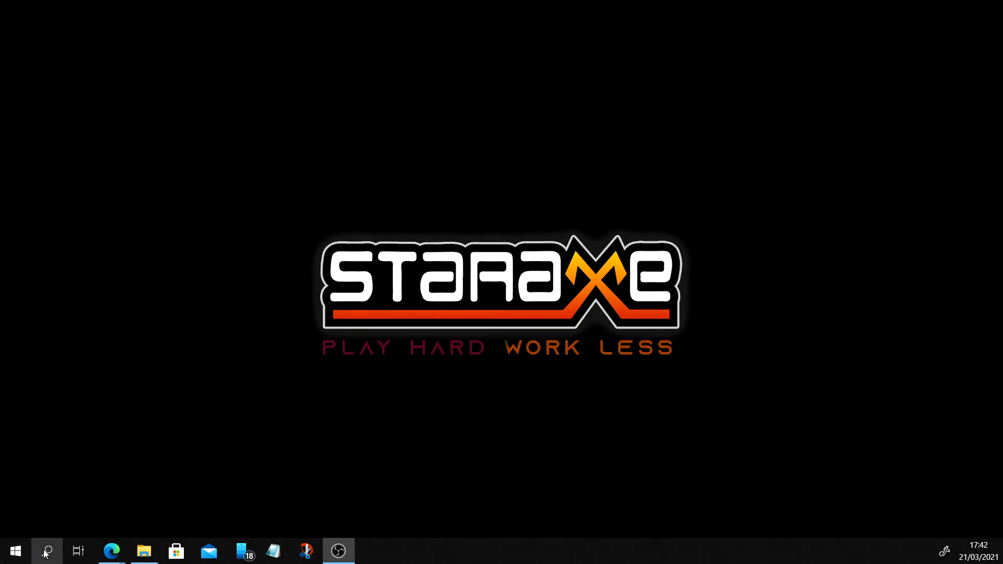
# Search Windows for 'disk', then bring up the Start right-click menu of system tools
pyautogui.click(46, 550)
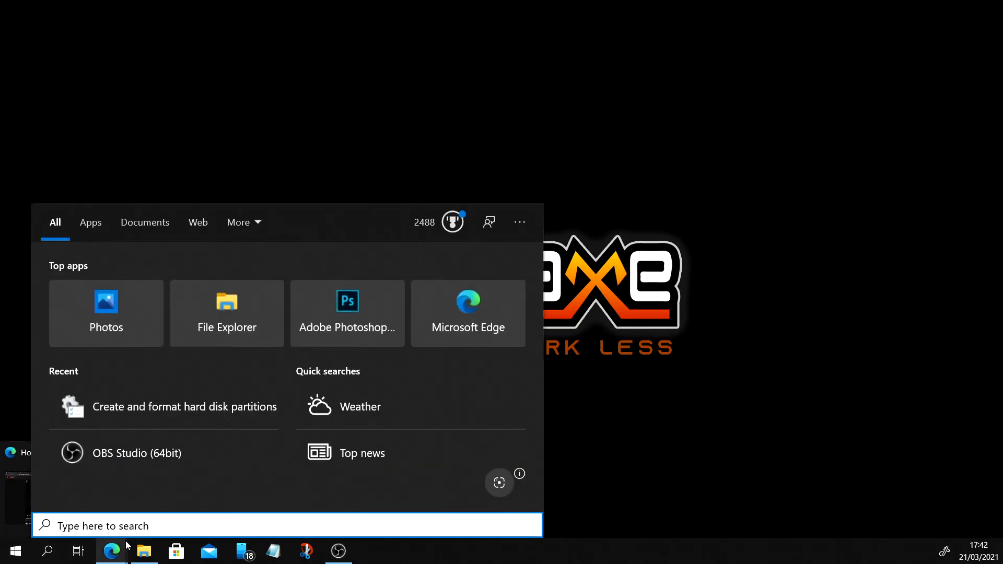
pyautogui.write('disk')
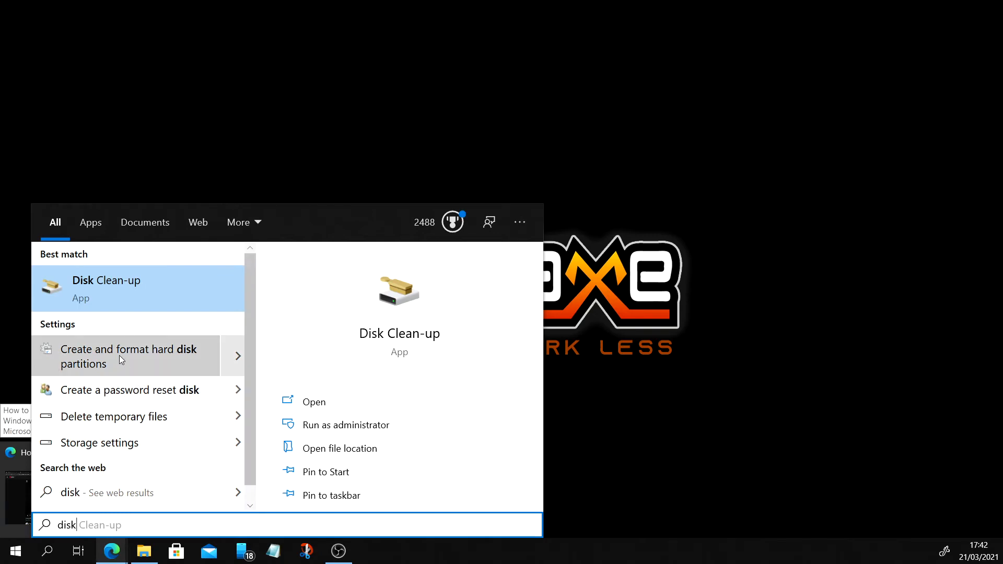
pyautogui.moveTo(106, 363)
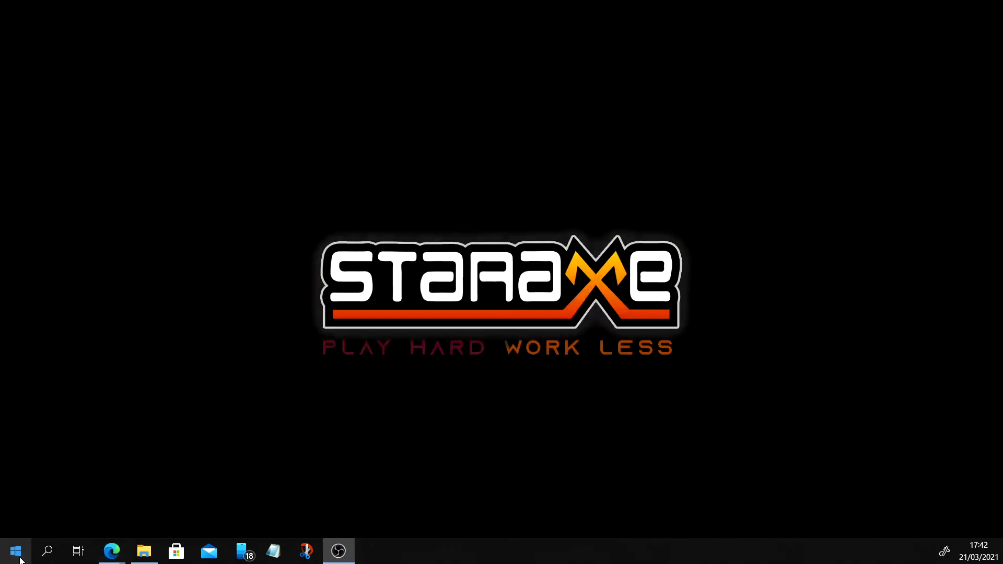
pyautogui.rightClick(14, 551)
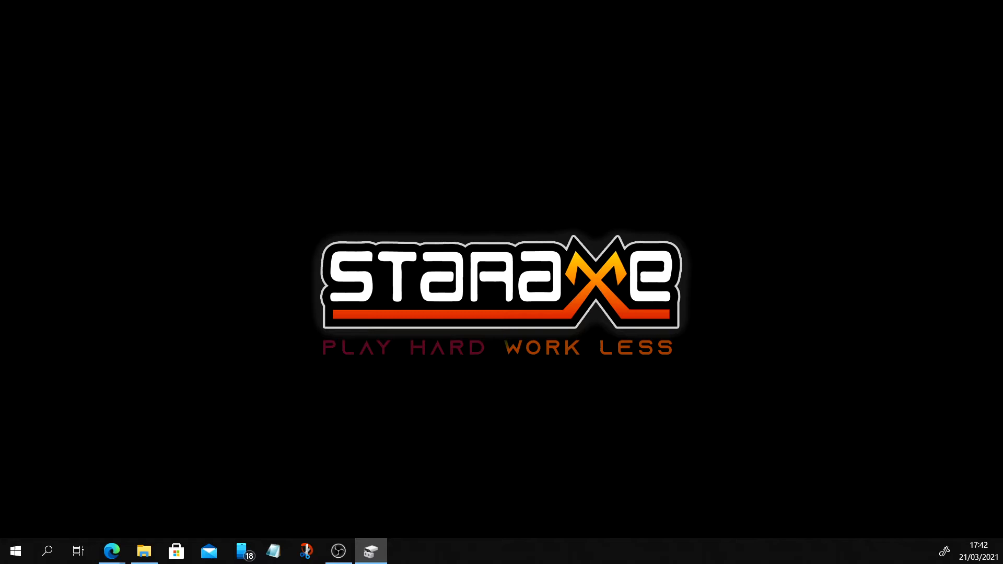
# Switch to Disk Management and select Disk 0, an unknown not-initialised 3726.02 GB disk
pyautogui.click(370, 551)
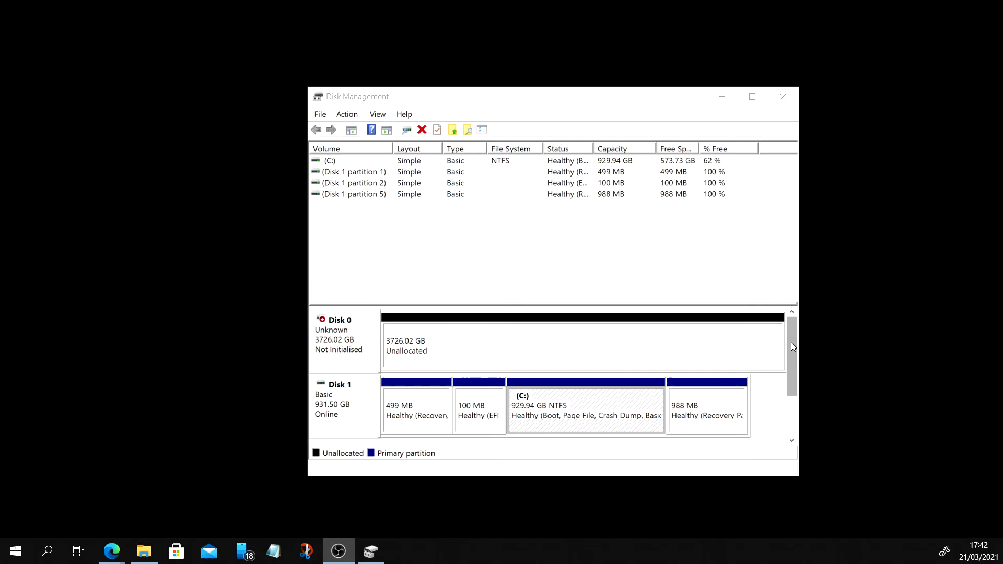
pyautogui.click(329, 161)
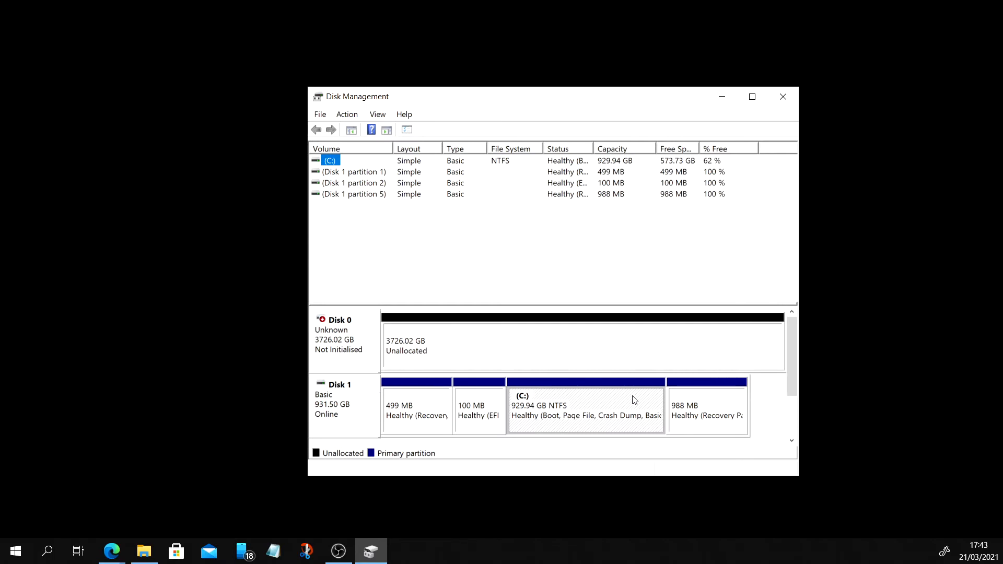
pyautogui.moveTo(661, 402)
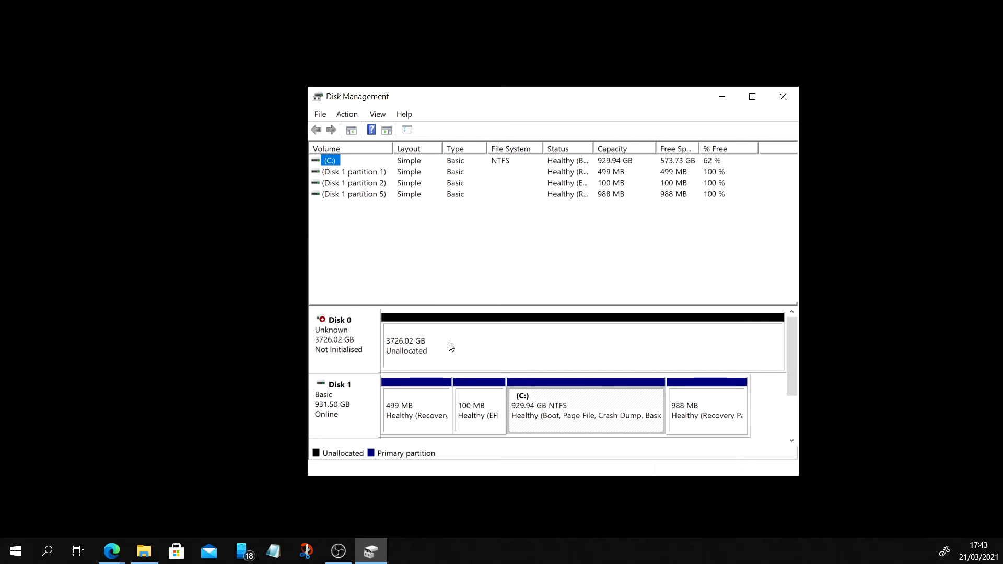
pyautogui.moveTo(486, 353)
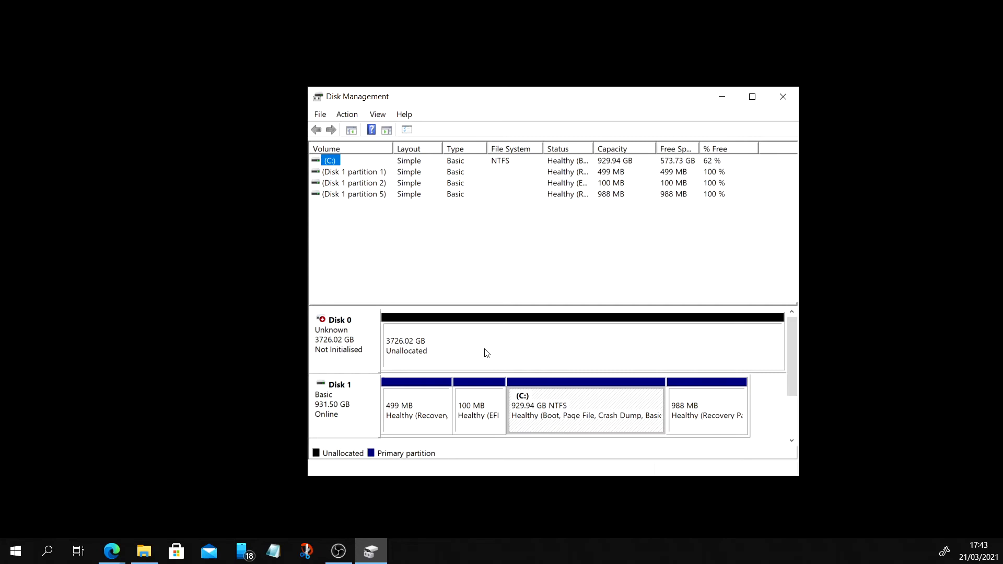
pyautogui.moveTo(396, 345)
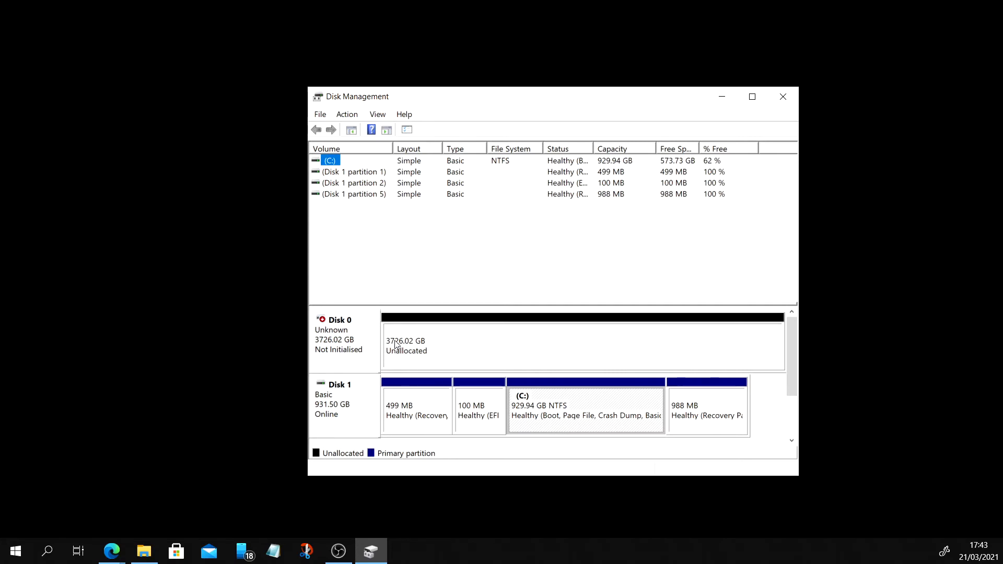
pyautogui.moveTo(508, 342)
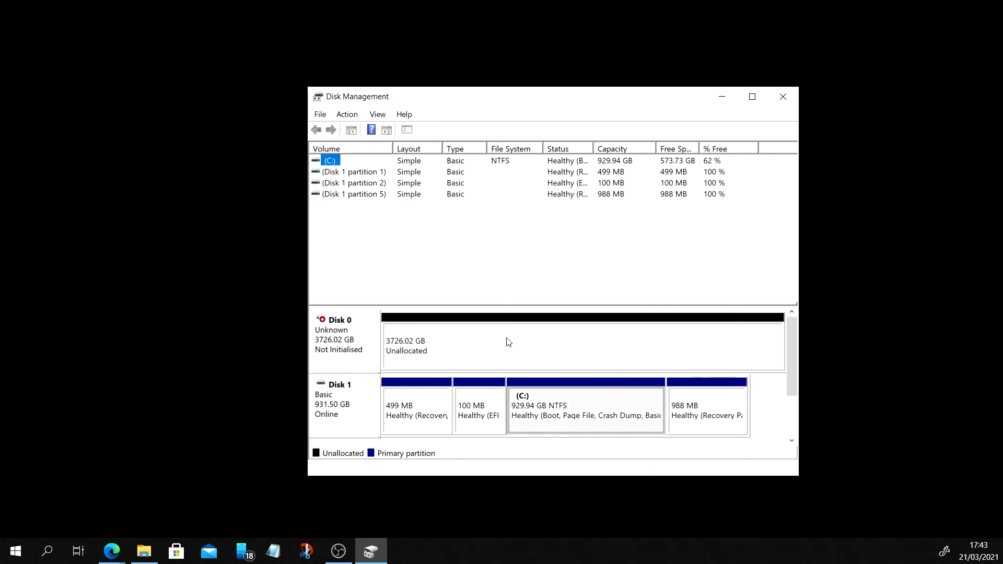
pyautogui.rightClick(505, 342)
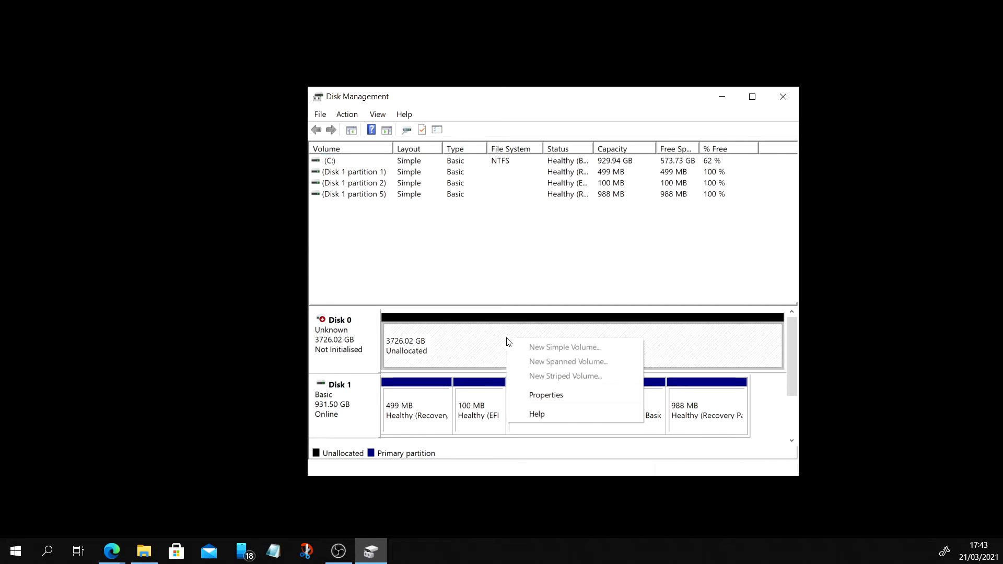
pyautogui.click(486, 350)
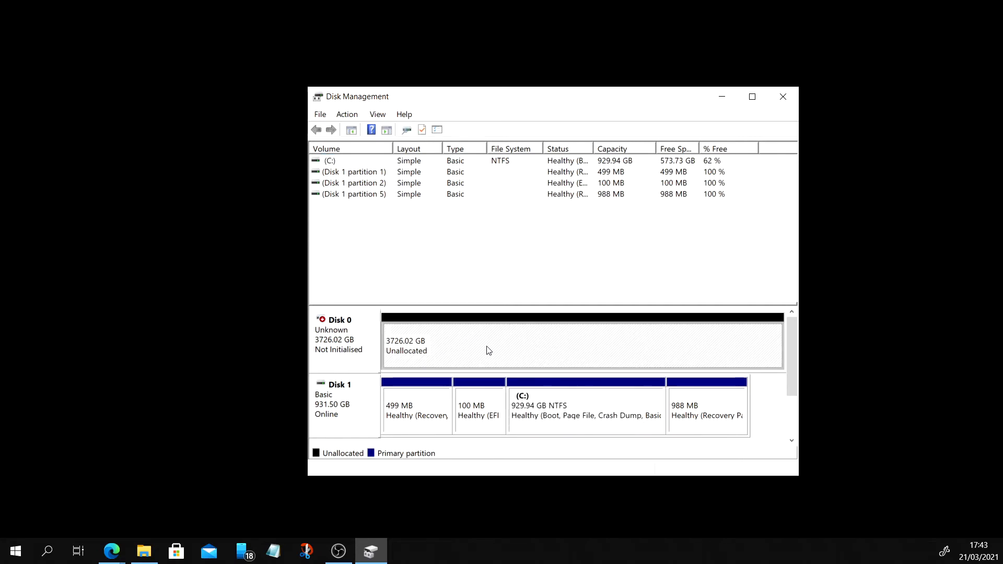
pyautogui.rightClick(488, 350)
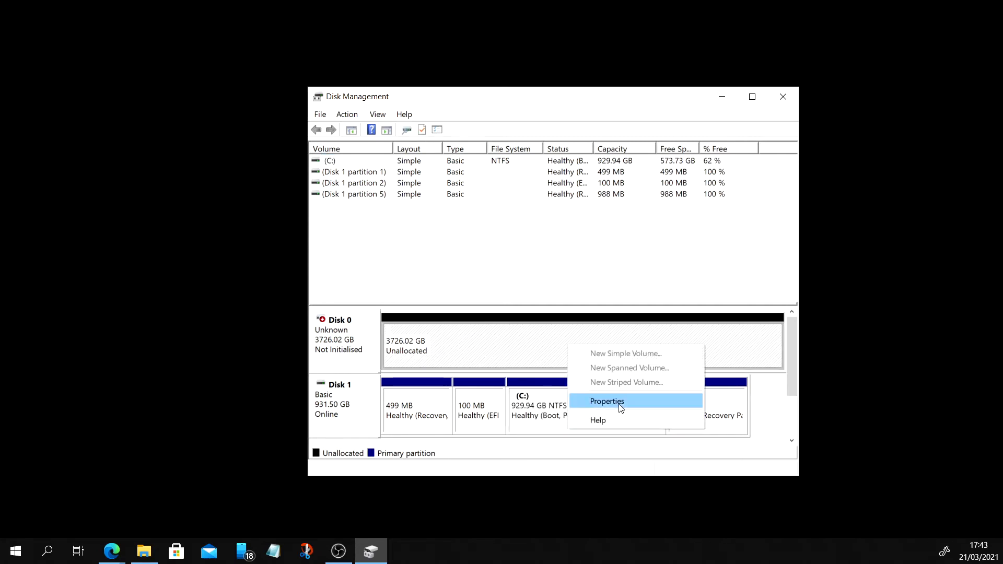
pyautogui.click(607, 401)
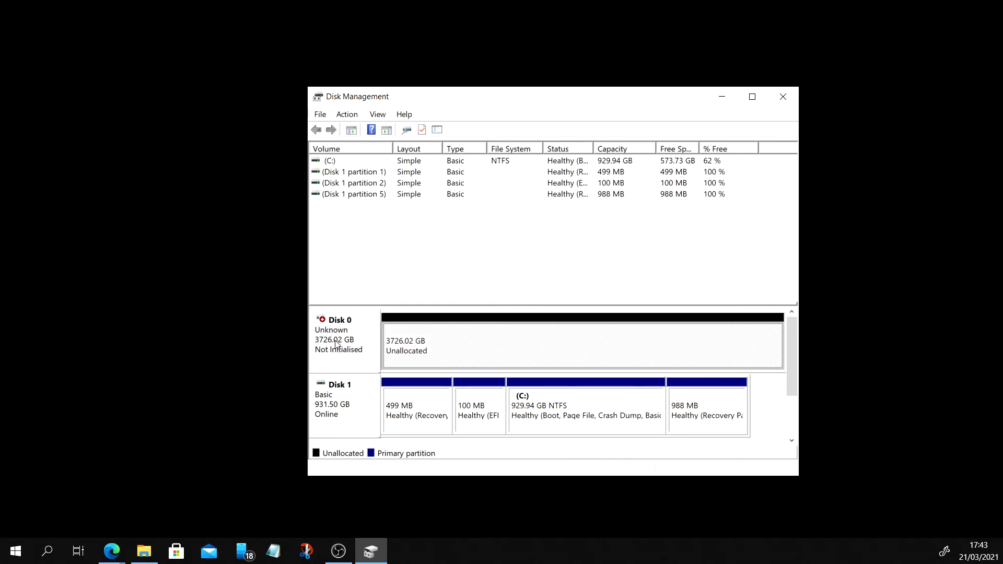
# Initialise Disk 0 as a GPT (GUID Partition Table) basic online disk
pyautogui.rightClick(339, 339)
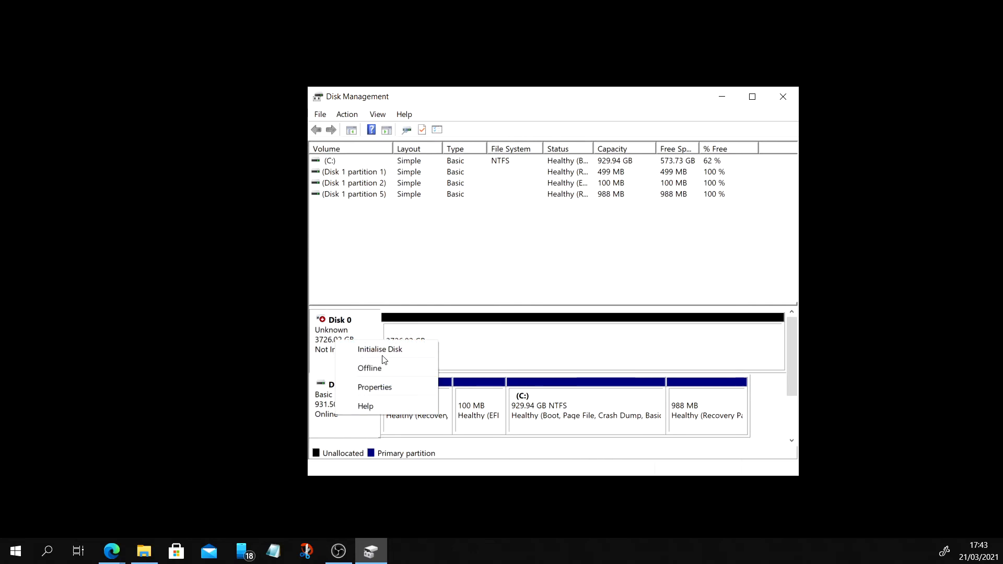
pyautogui.moveTo(380, 349)
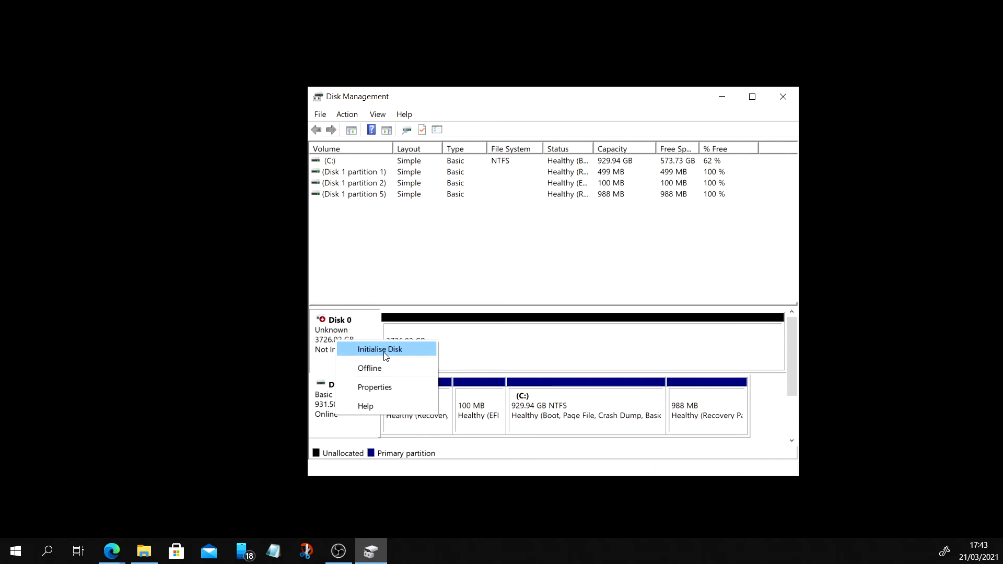
pyautogui.click(380, 348)
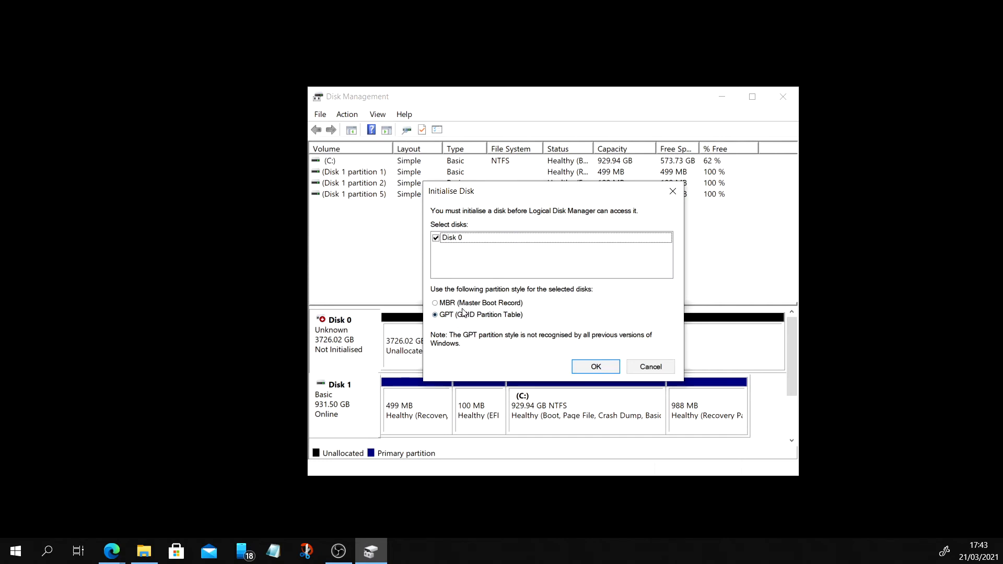
pyautogui.moveTo(463, 305)
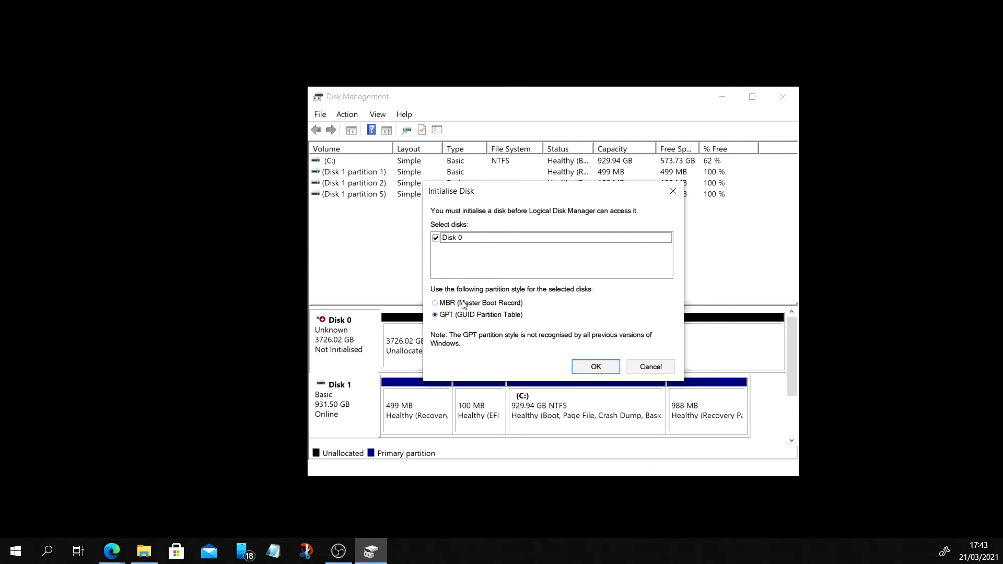
pyautogui.moveTo(466, 289)
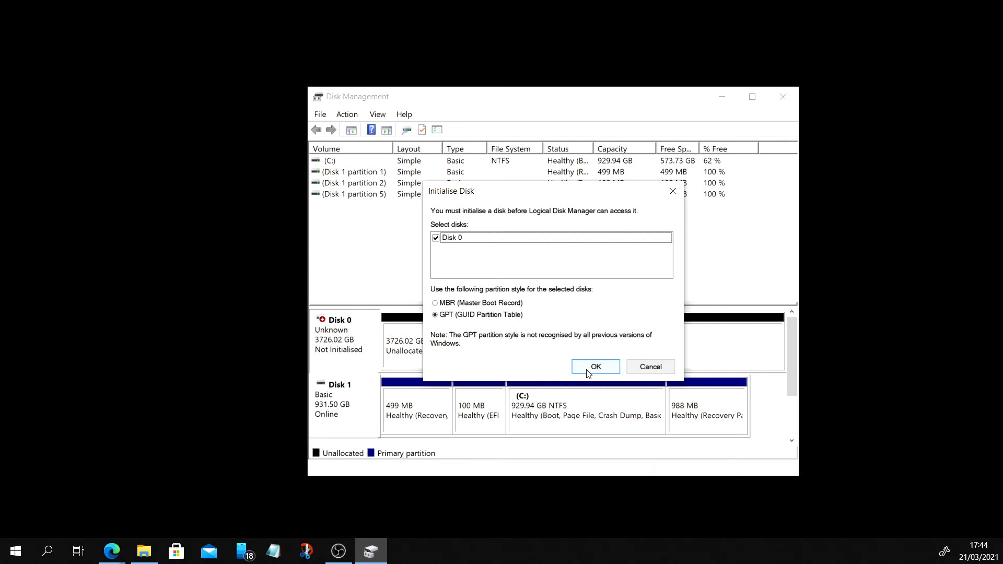
pyautogui.click(595, 365)
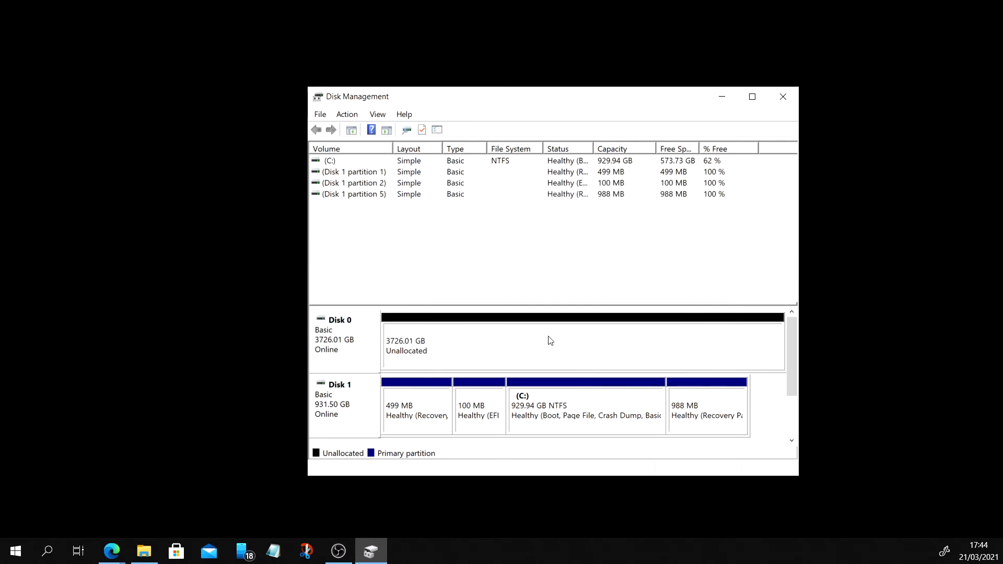
pyautogui.moveTo(695, 346)
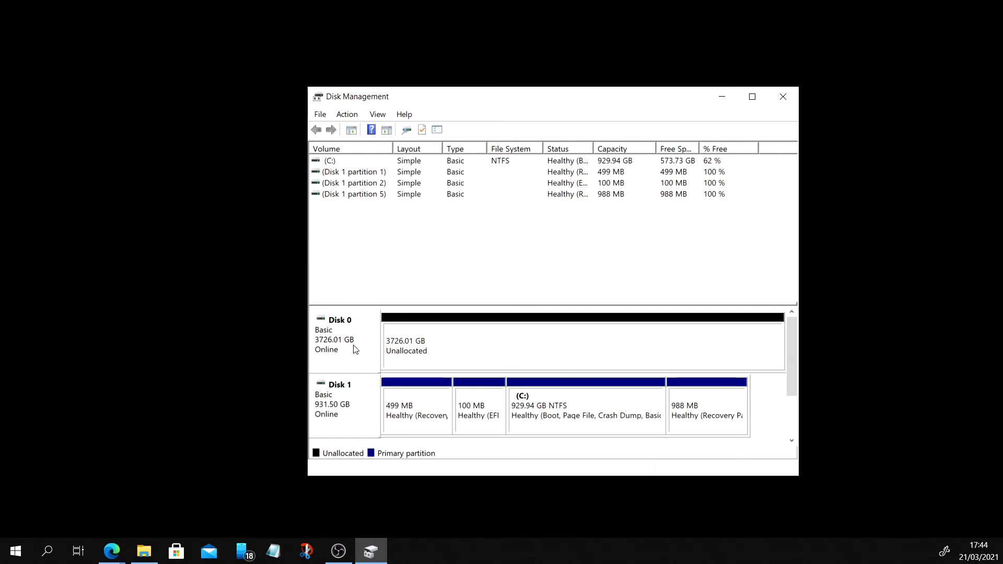
# Review Disk 0's options and confirm This PC still lacks the new disk
pyautogui.rightClick(342, 339)
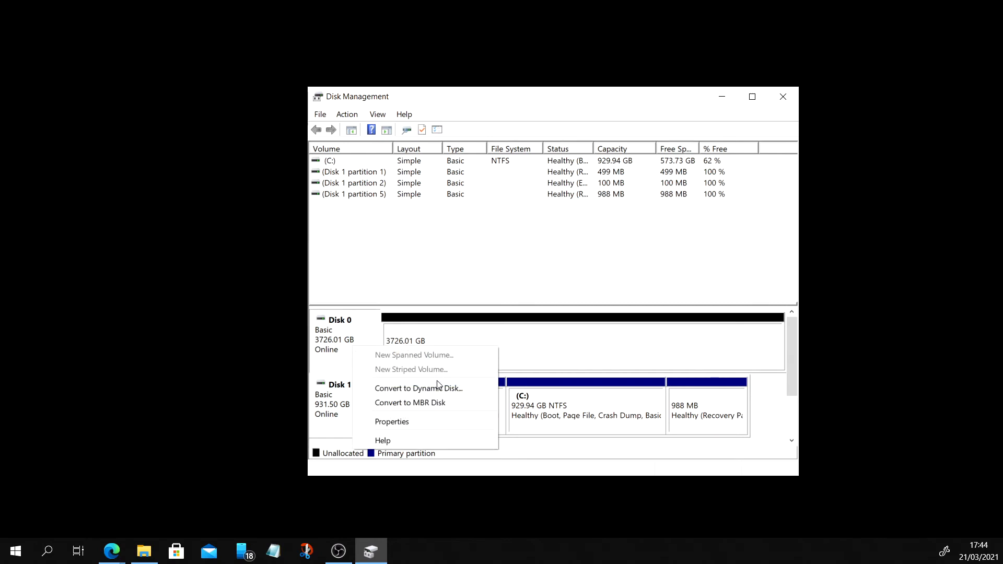
pyautogui.moveTo(631, 367)
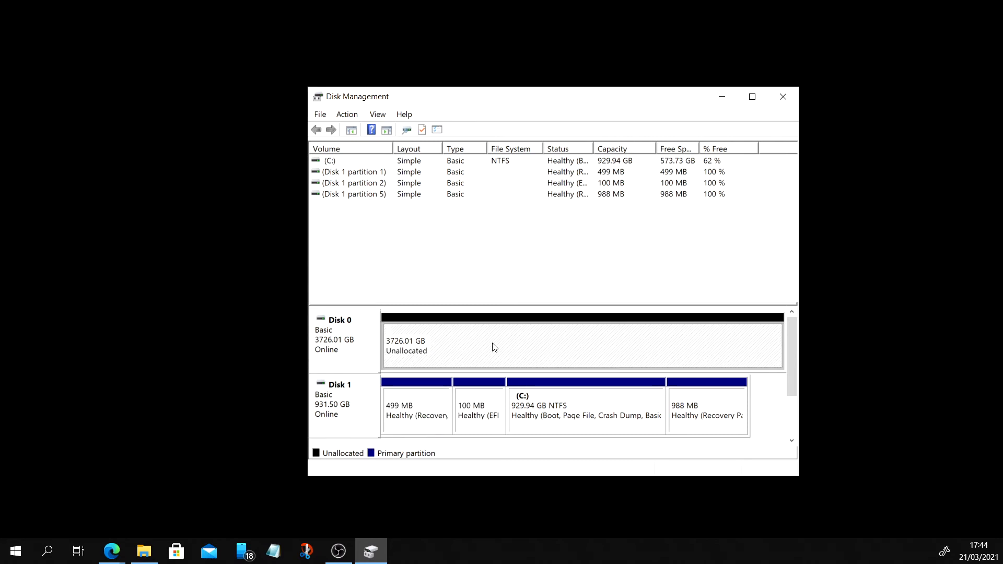
pyautogui.moveTo(451, 338)
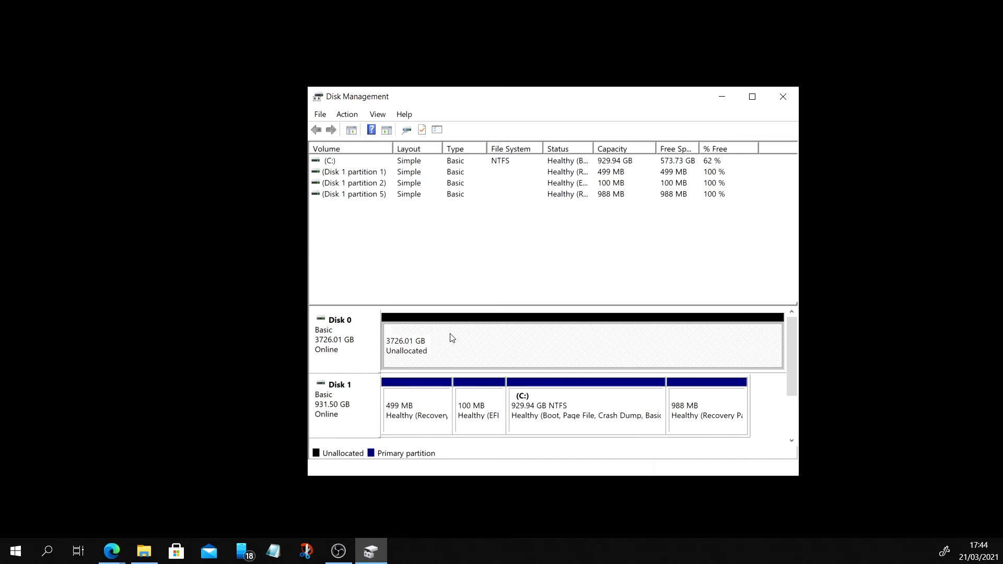
pyautogui.rightClick(451, 339)
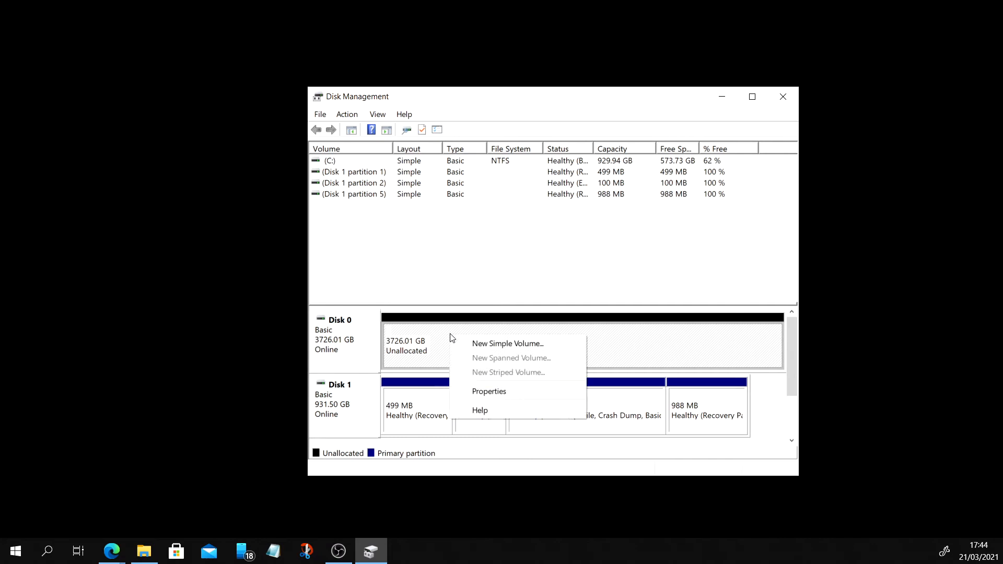
pyautogui.moveTo(213, 439)
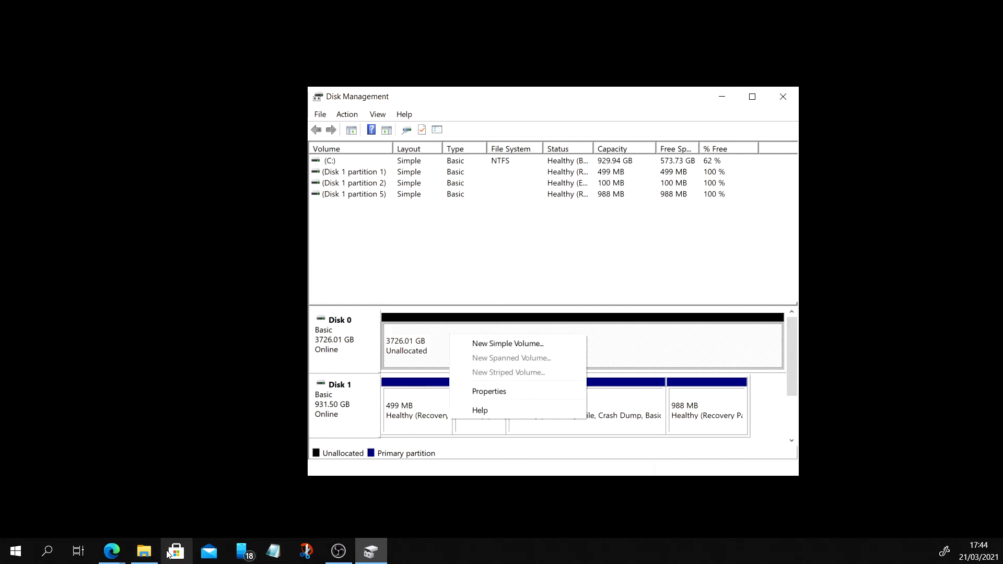
pyautogui.click(143, 551)
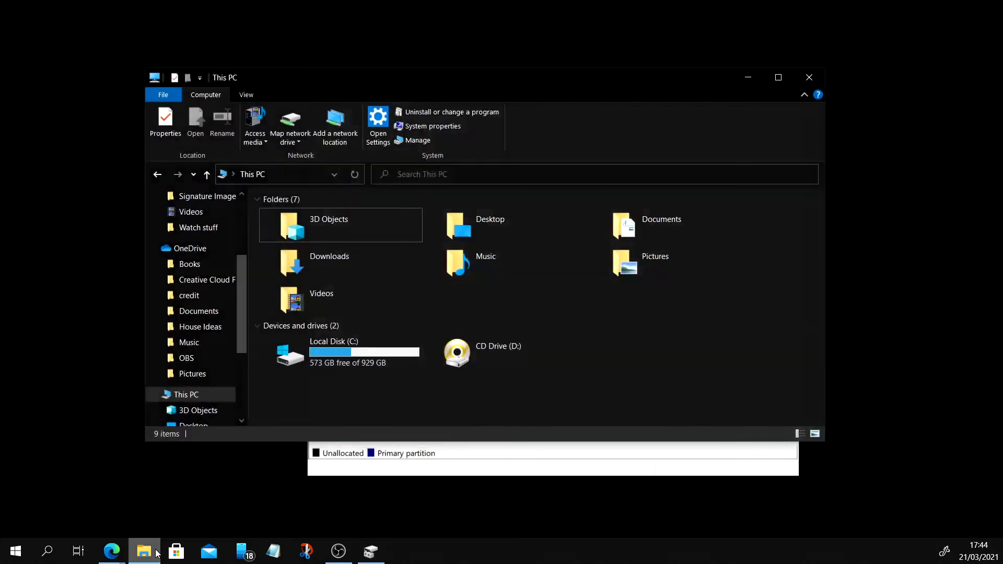
pyautogui.click(370, 551)
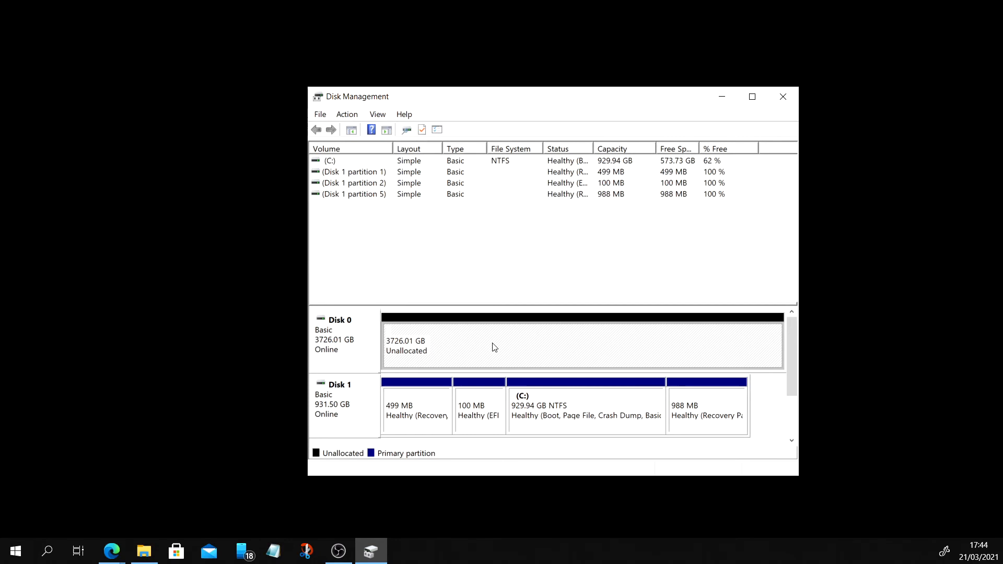
# Start the New Simple Volume Wizard on Disk 0's 3726.01 GB unallocated space
pyautogui.rightClick(493, 347)
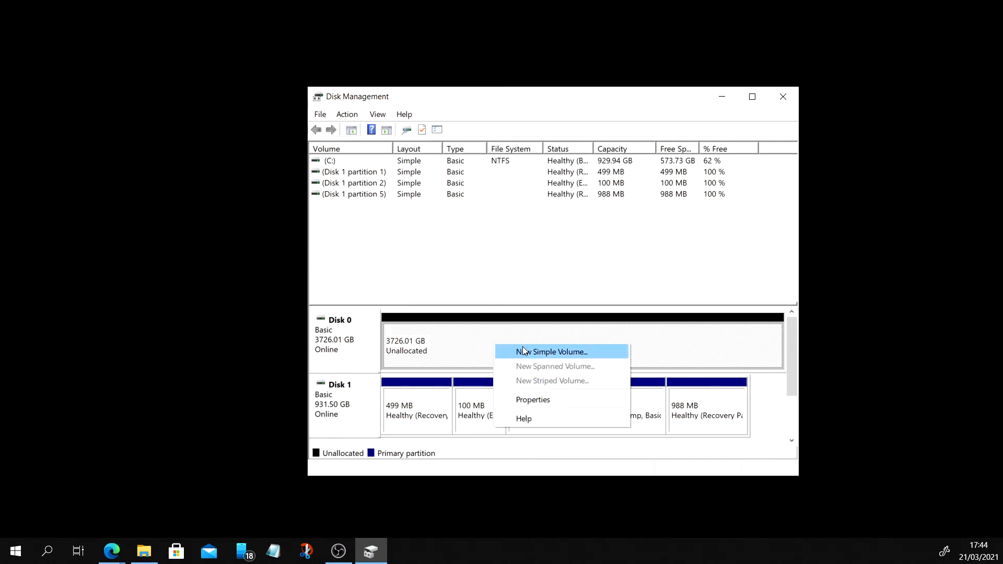
pyautogui.moveTo(538, 356)
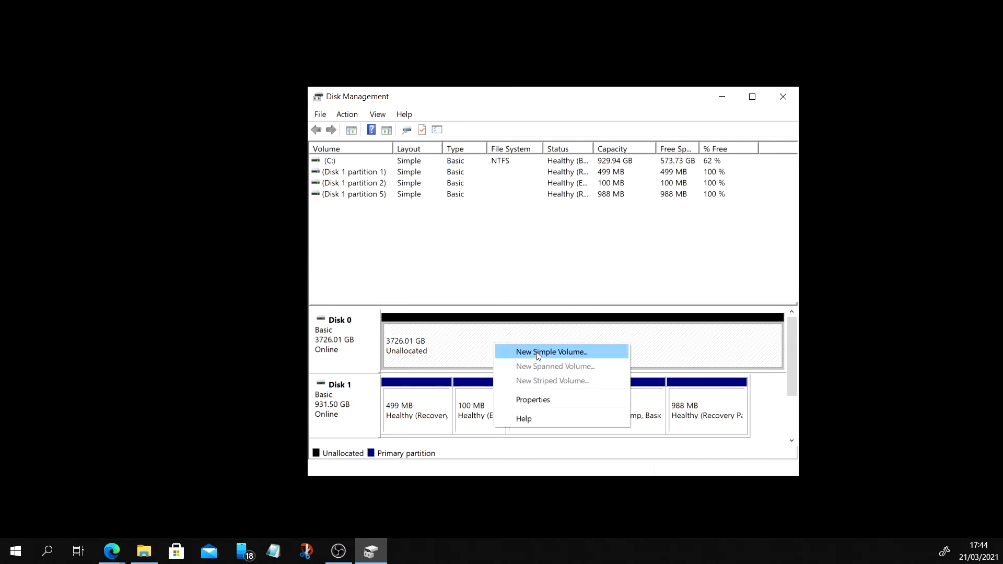
pyautogui.click(551, 352)
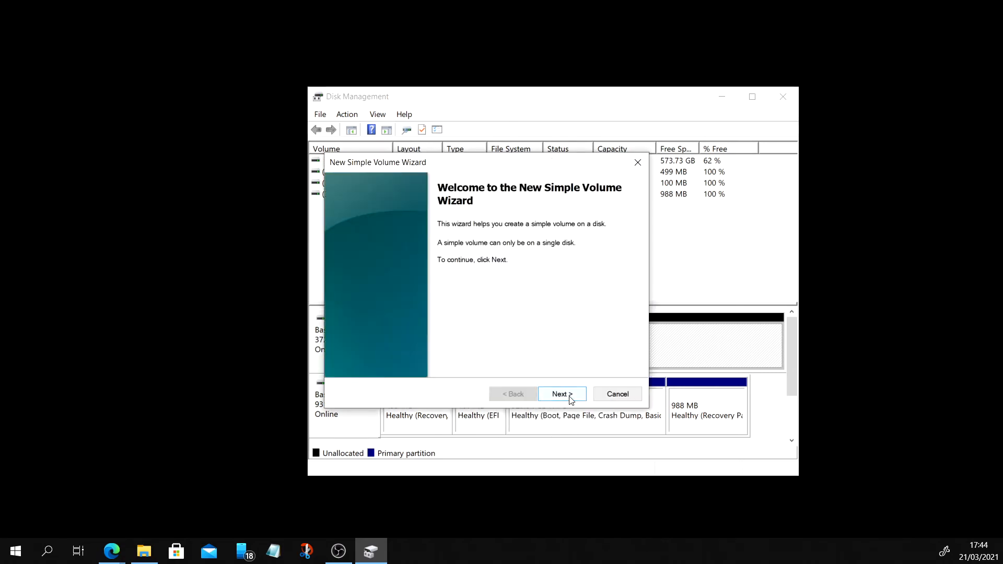
# Give the new volume the full 3815430 MB size and drive letter E
pyautogui.click(561, 394)
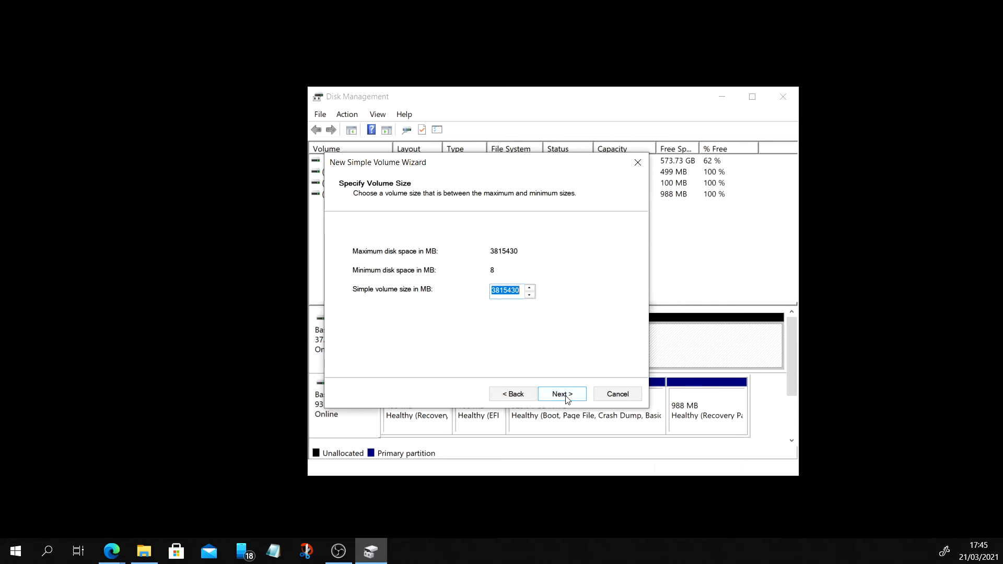
pyautogui.click(561, 393)
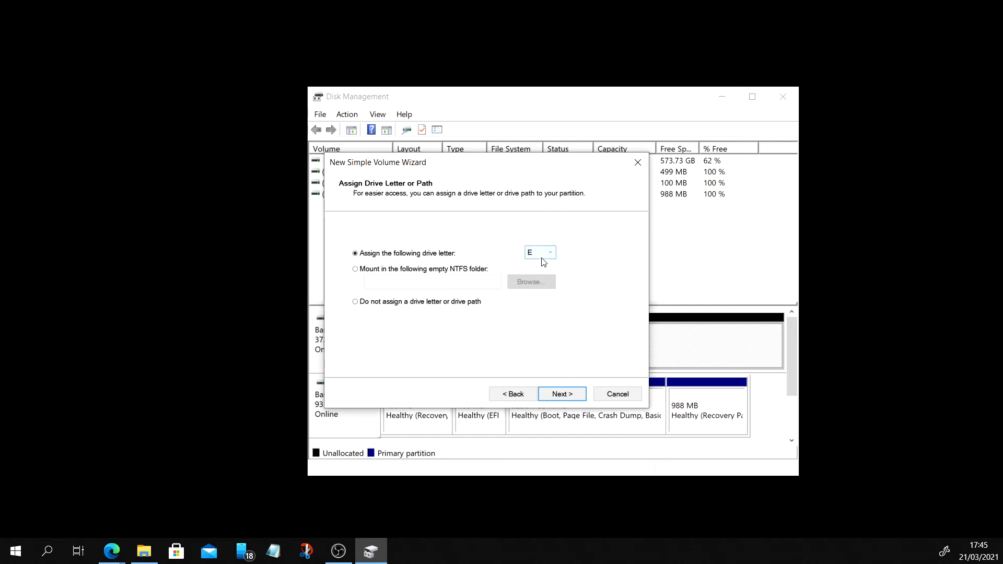
pyautogui.click(548, 252)
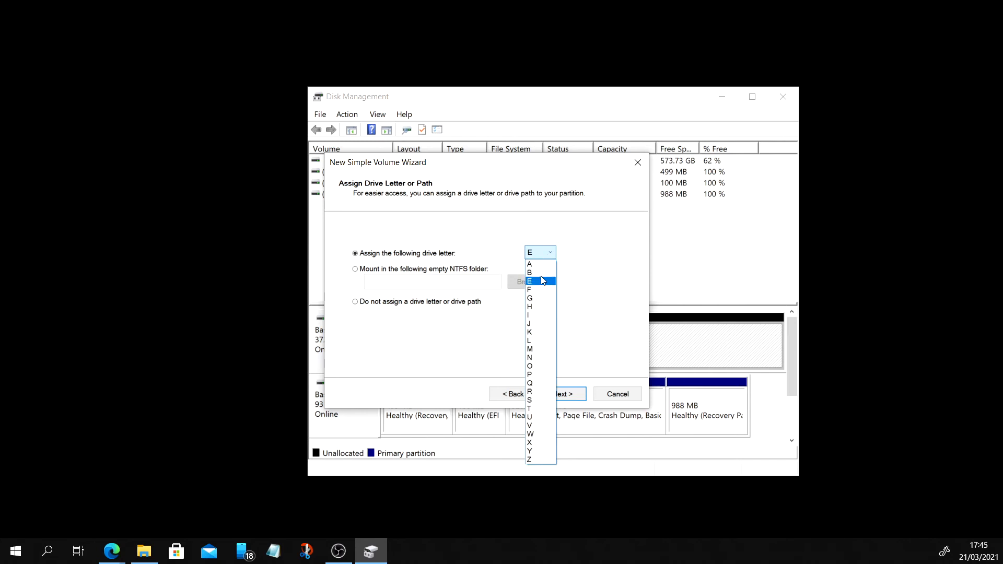
pyautogui.click(529, 280)
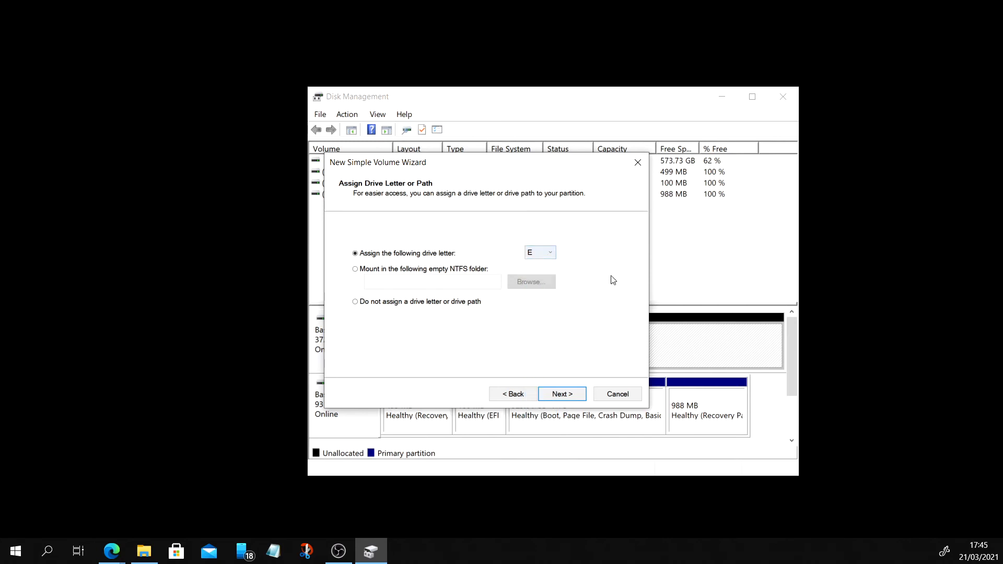
pyautogui.moveTo(506, 269)
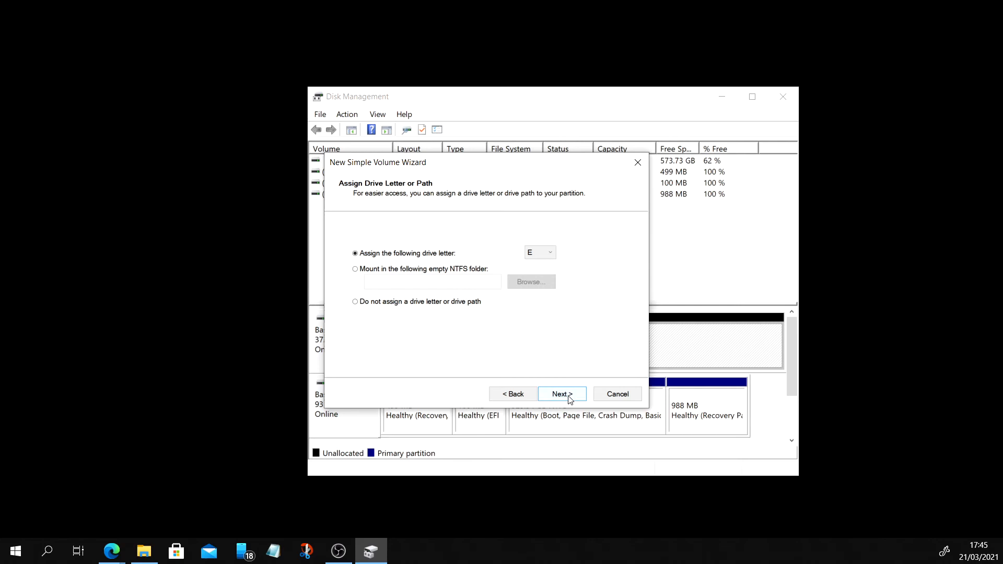
pyautogui.moveTo(522, 264)
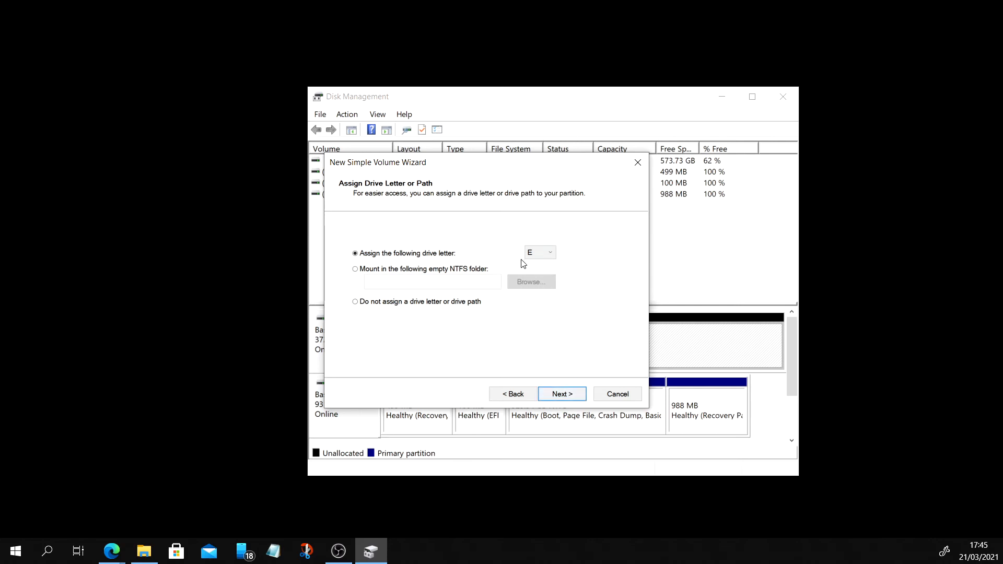
pyautogui.click(548, 252)
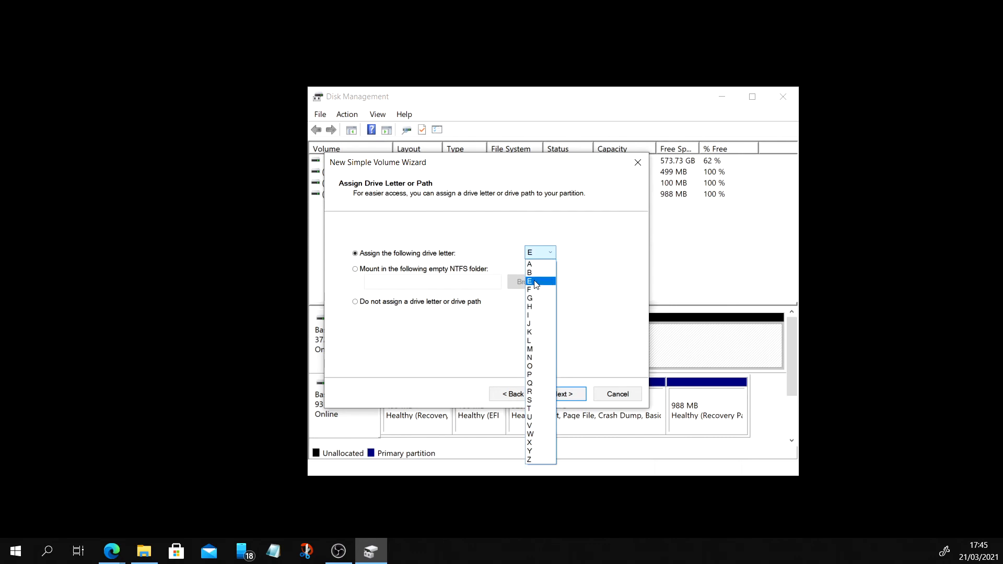
pyautogui.click(529, 282)
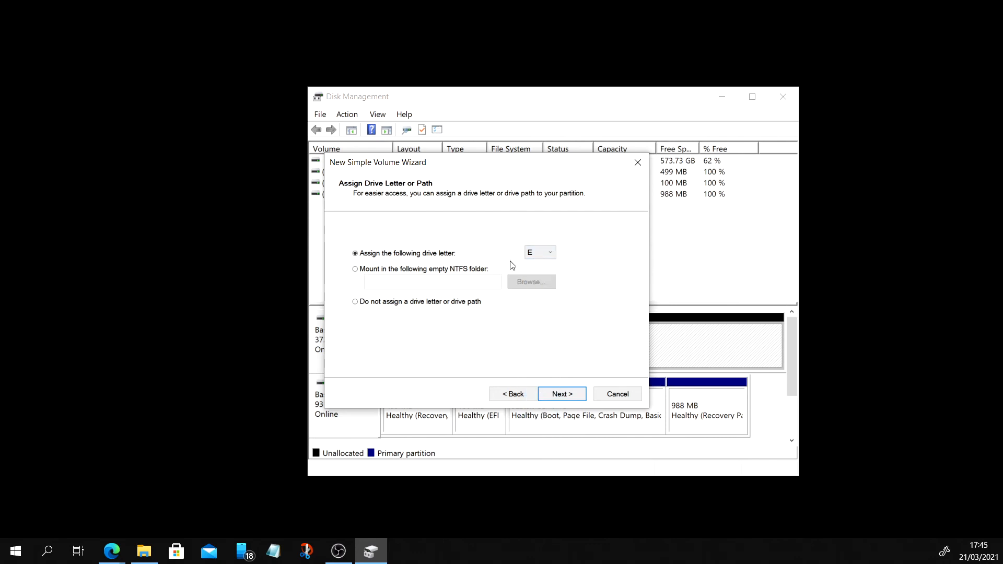
pyautogui.click(561, 393)
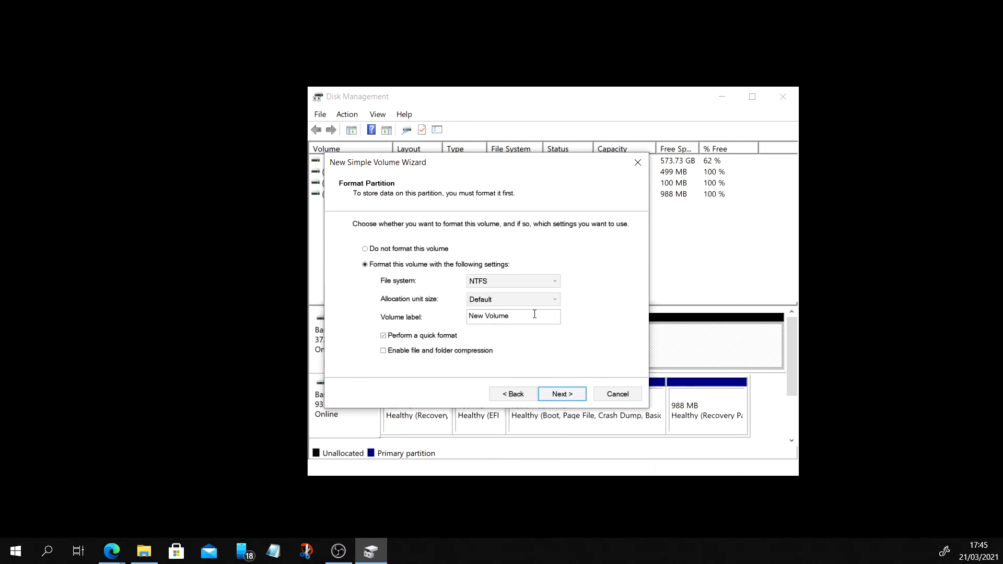
# Label the volume 'Toshiba 4TB' with NTFS as the file system
pyautogui.doubleClick(496, 316)
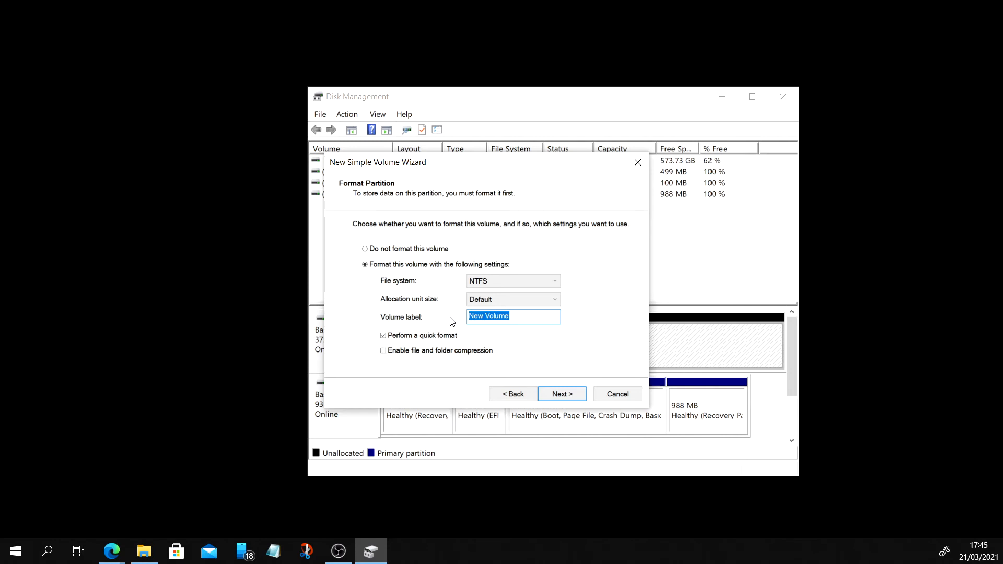
pyautogui.write('T')
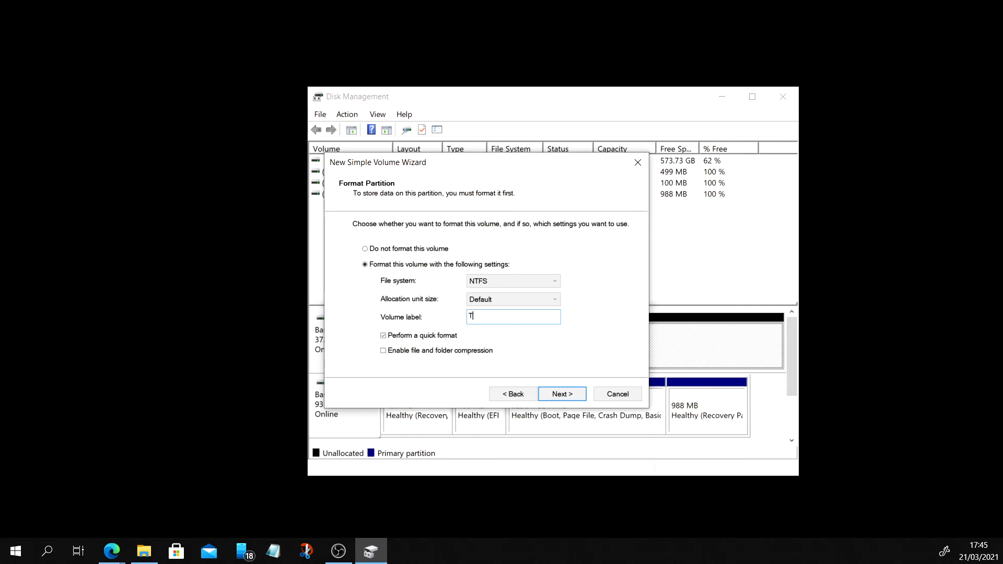
pyautogui.write('Toshiba')
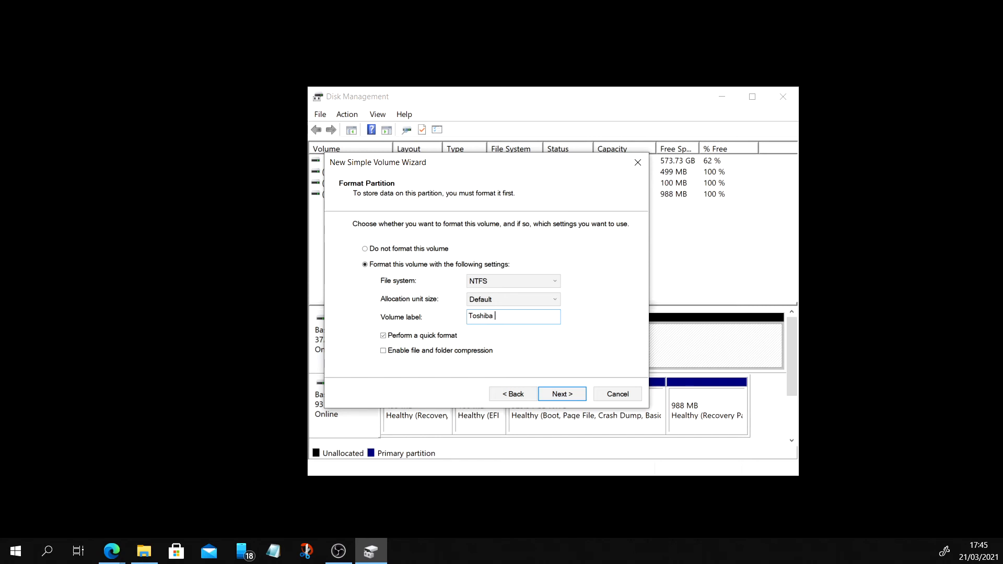
pyautogui.write('4TB')
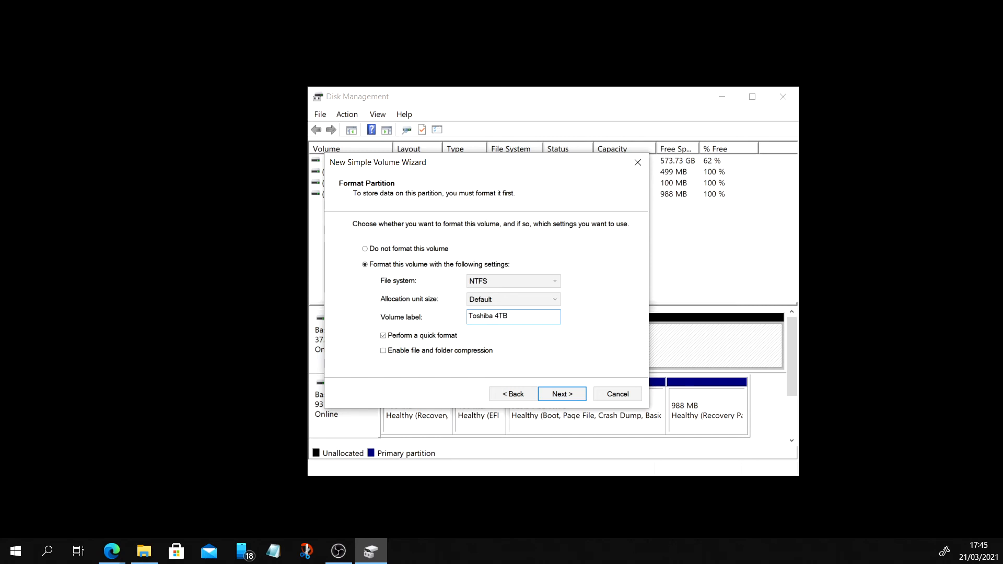
pyautogui.moveTo(447, 286)
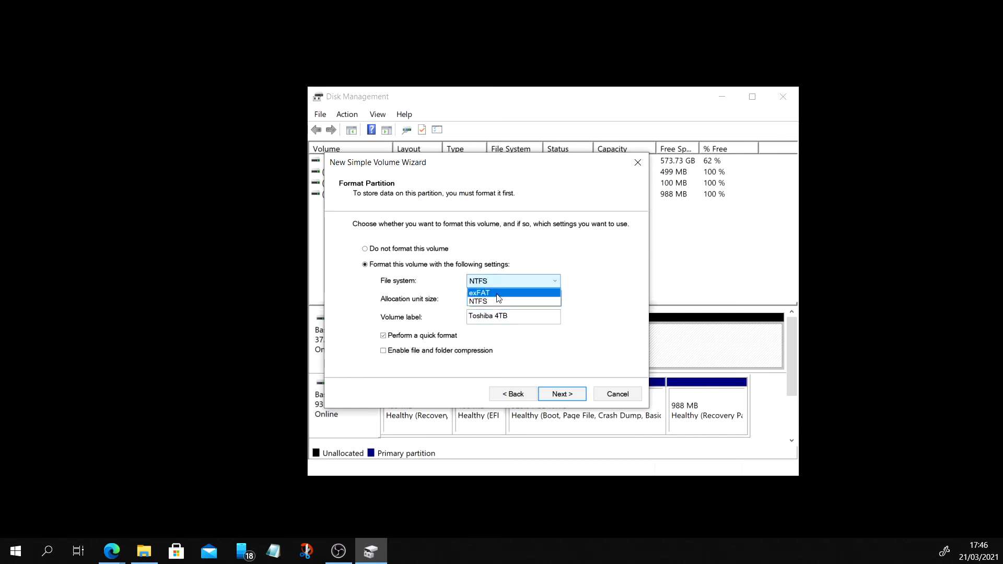
pyautogui.moveTo(493, 296)
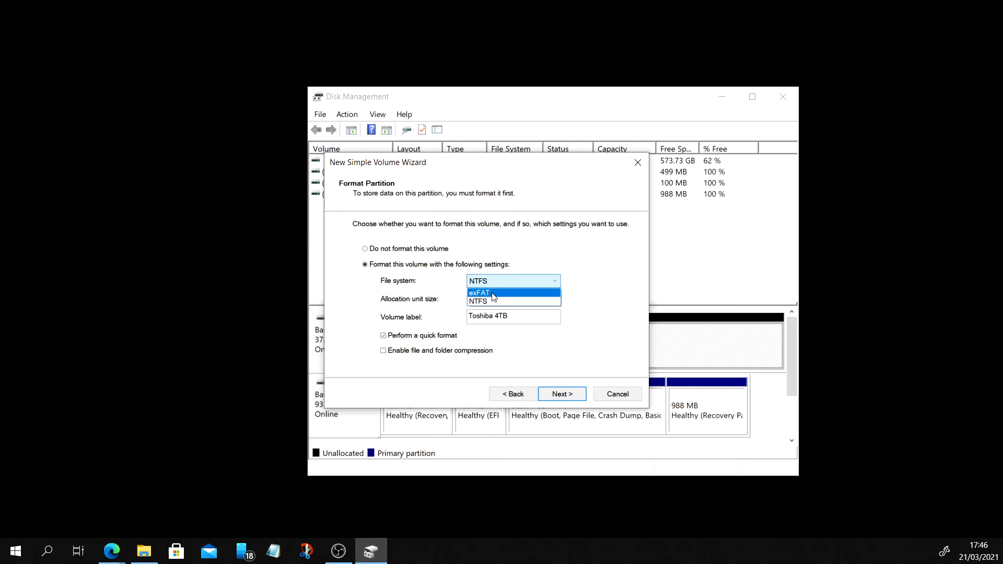
pyautogui.click(478, 302)
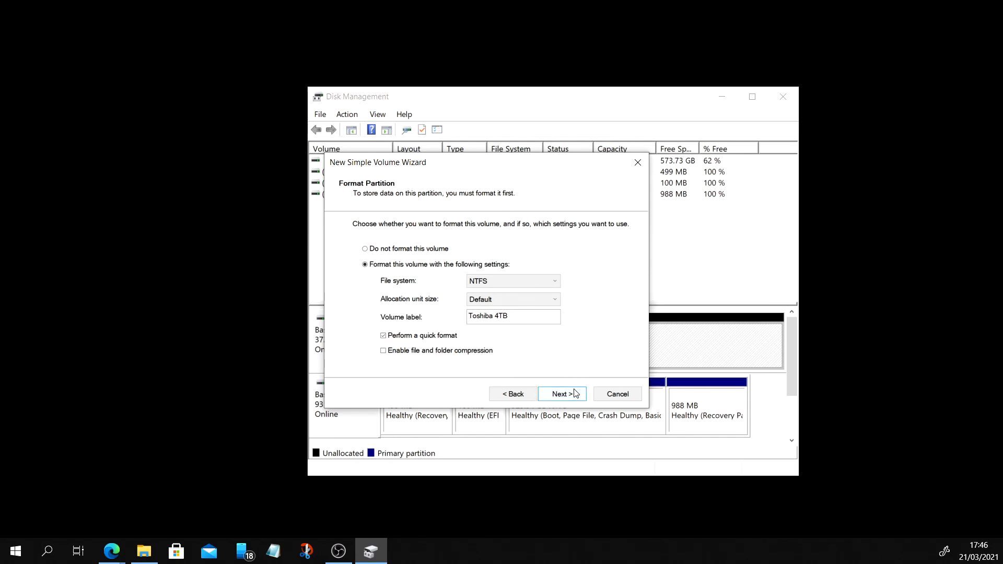
# Finish the wizard to create the quick-formatted NTFS volume as drive E
pyautogui.click(558, 393)
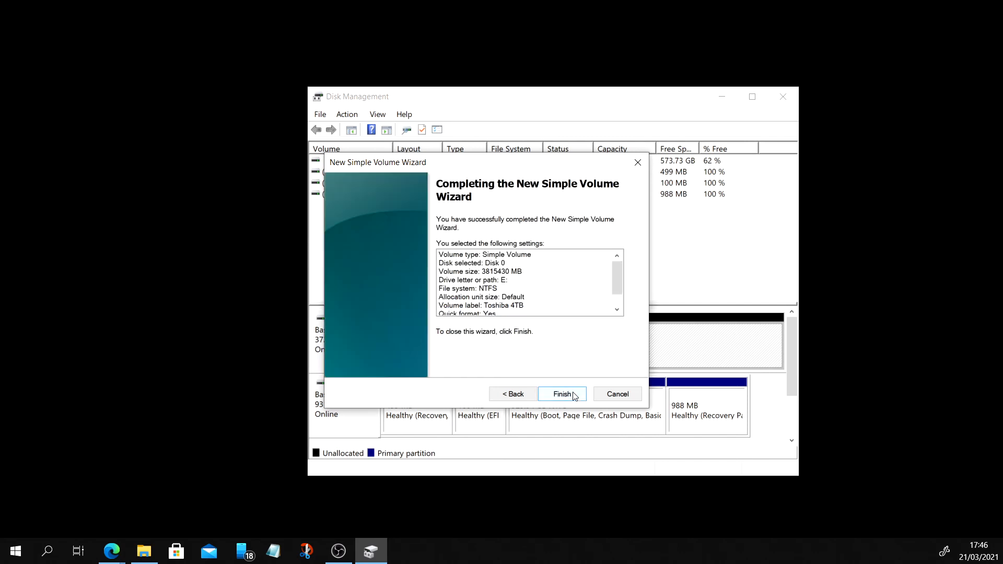
pyautogui.scroll(-3)
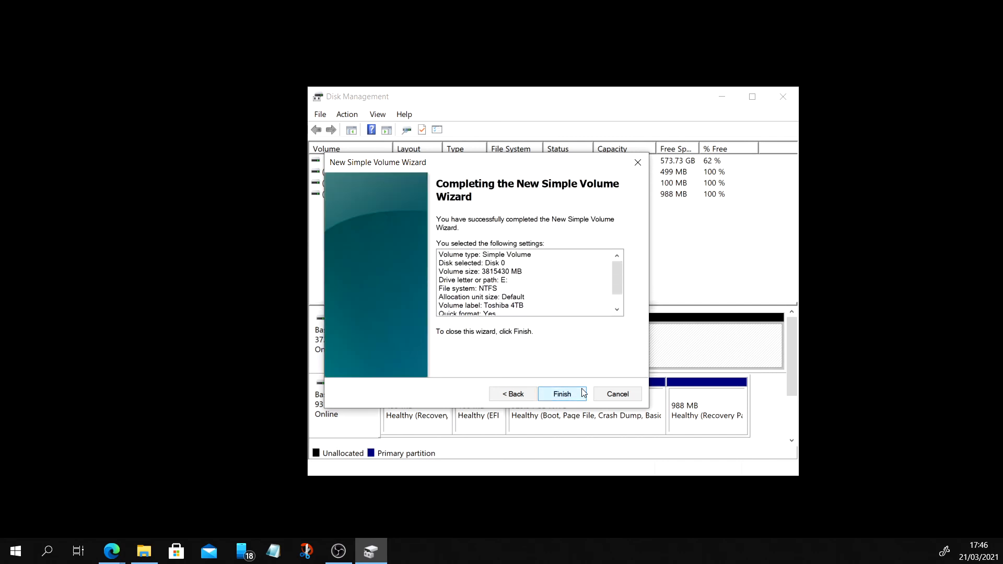
pyautogui.click(562, 393)
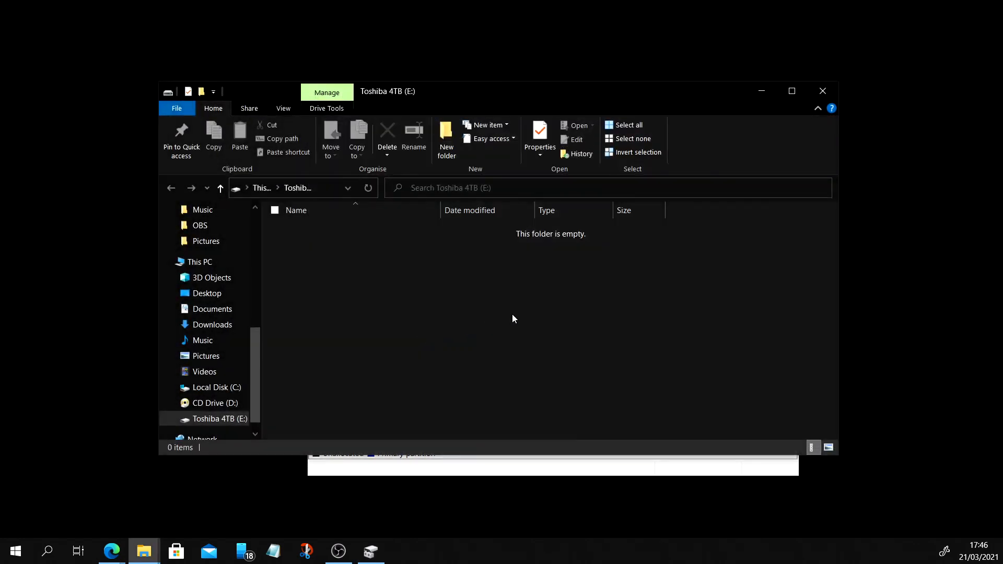
pyautogui.moveTo(506, 277)
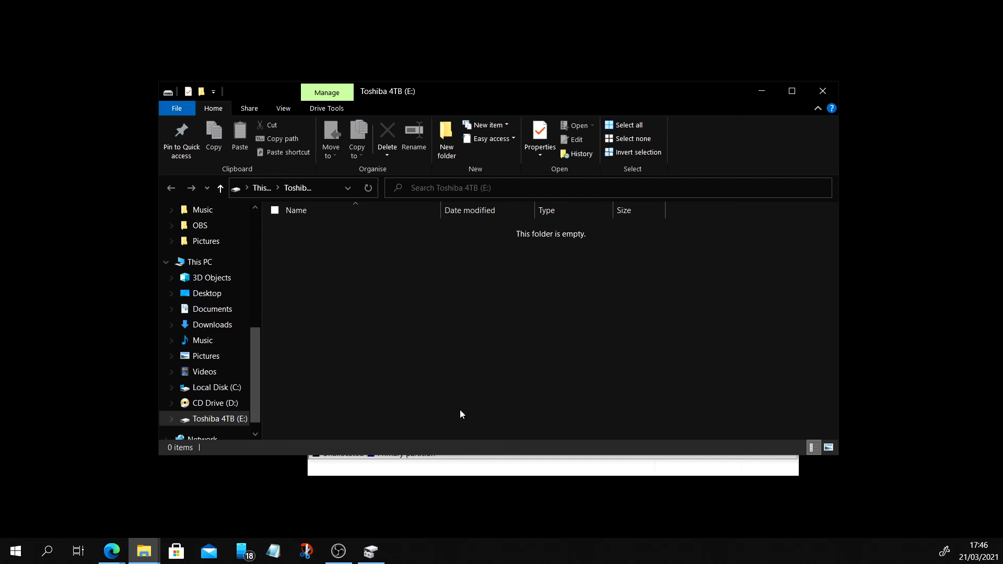
pyautogui.moveTo(357, 401)
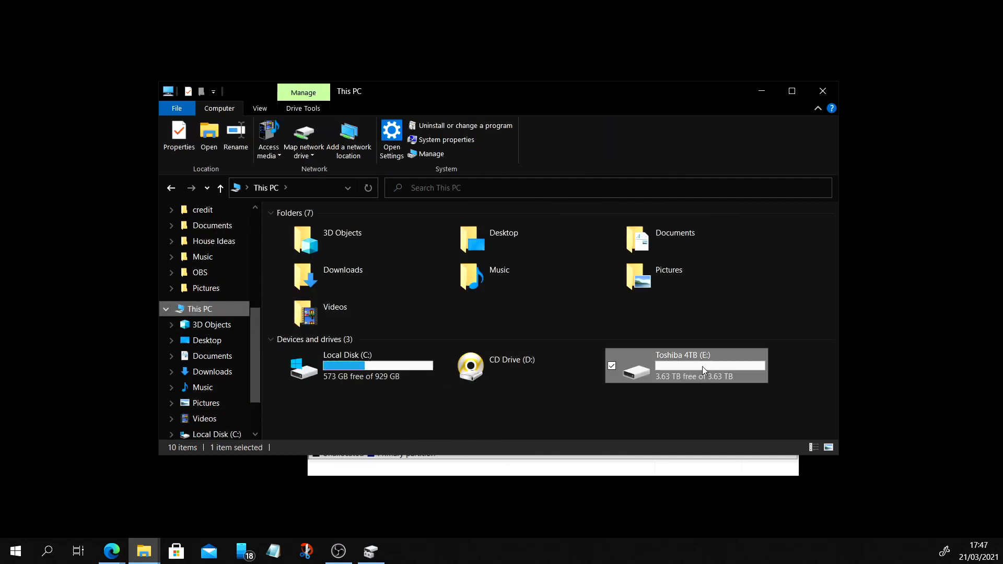
pyautogui.moveTo(704, 368)
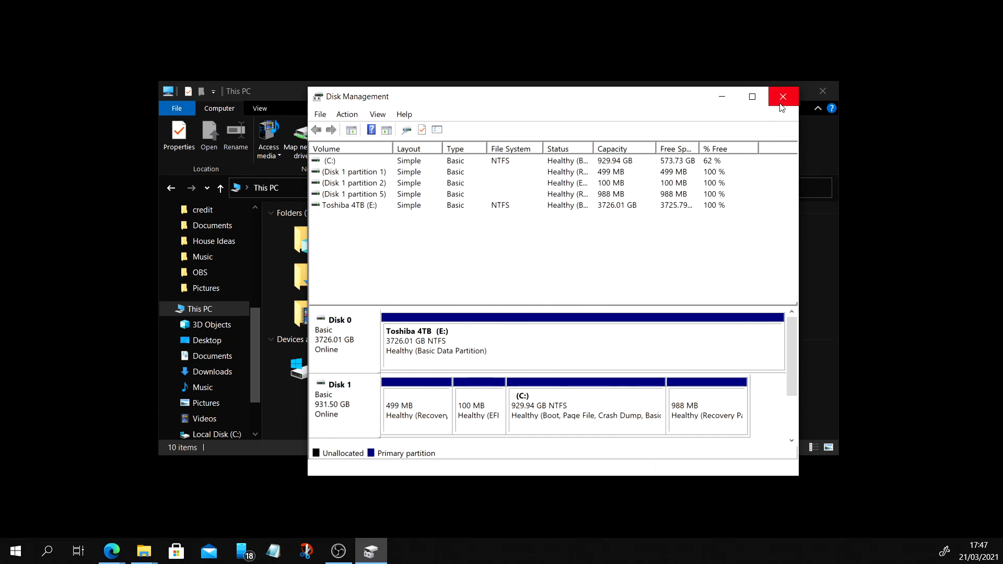
# Close Disk Management, leaving This PC showing Toshiba 4TB (E:) with 3.63 TB free
pyautogui.click(783, 97)
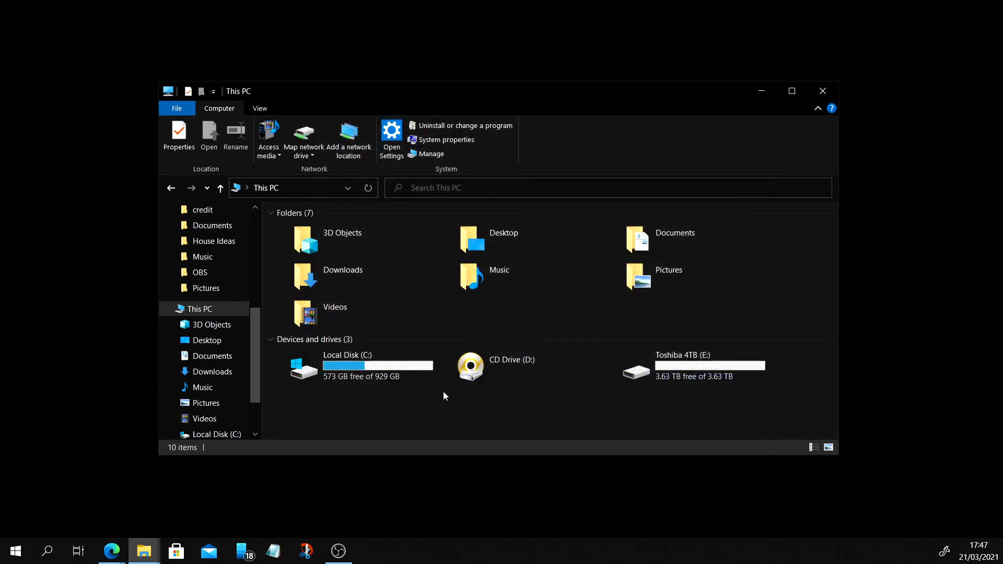
pyautogui.moveTo(685, 376)
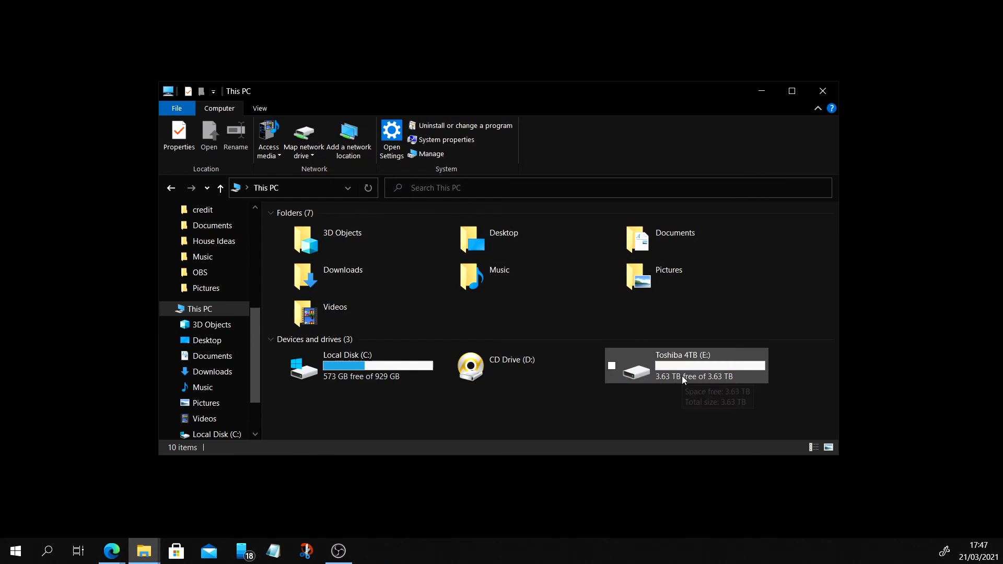
pyautogui.moveTo(685, 378)
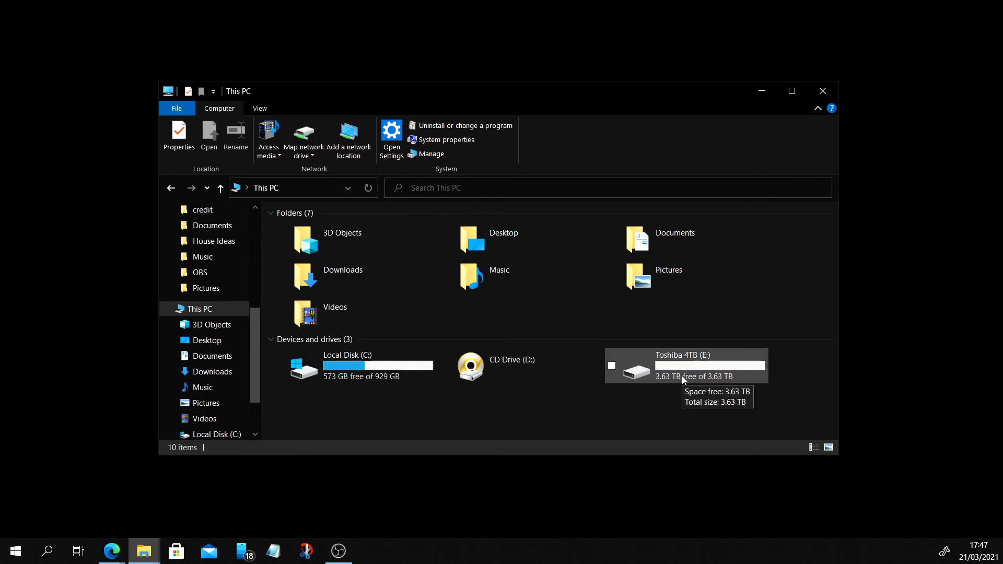